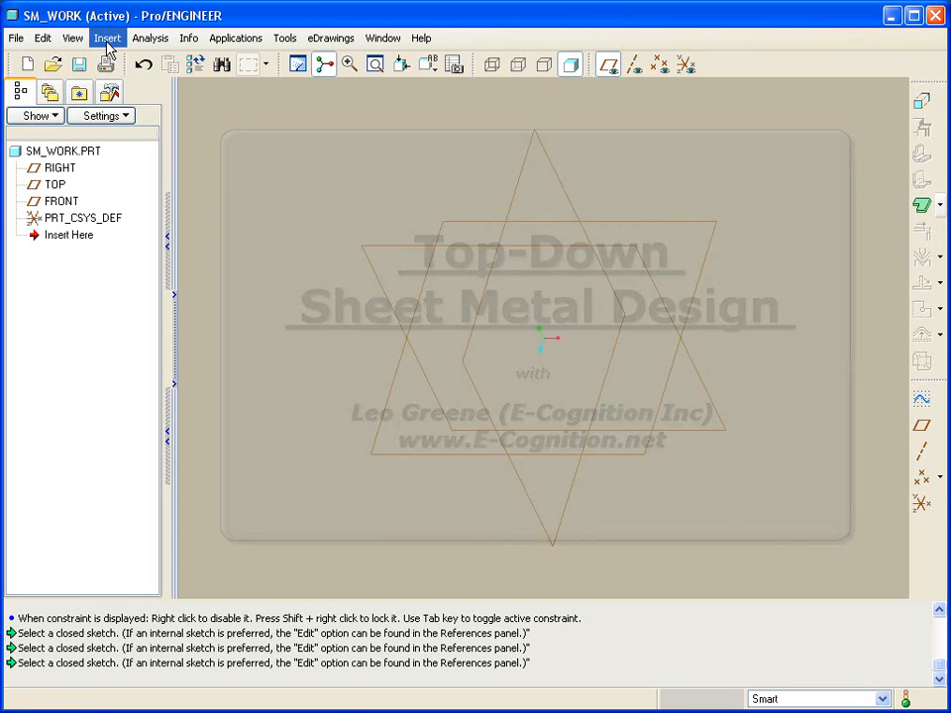
# - Start a Copy Geometry feature via Insert > Shared Data and choose skel.prt as the source model
pyautogui.click(139, 628)
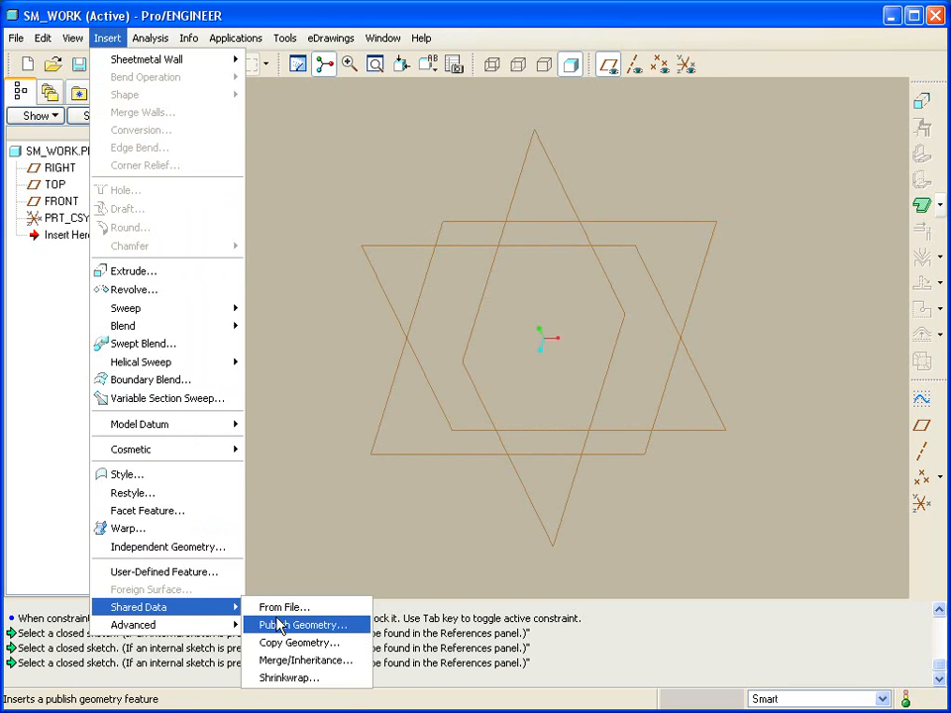
pyautogui.click(297, 642)
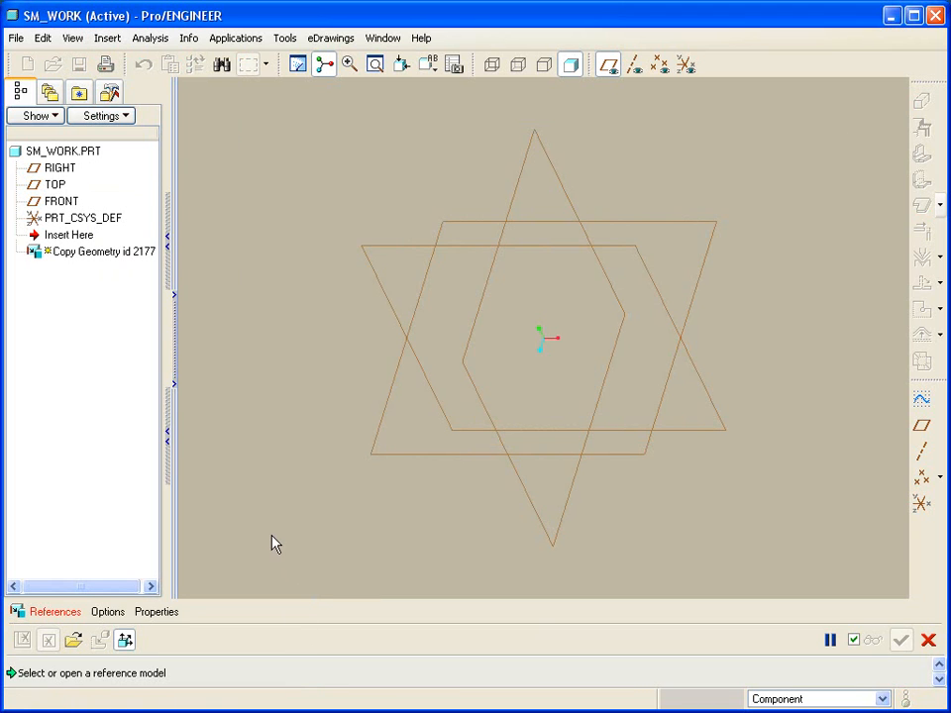
pyautogui.moveTo(214, 556)
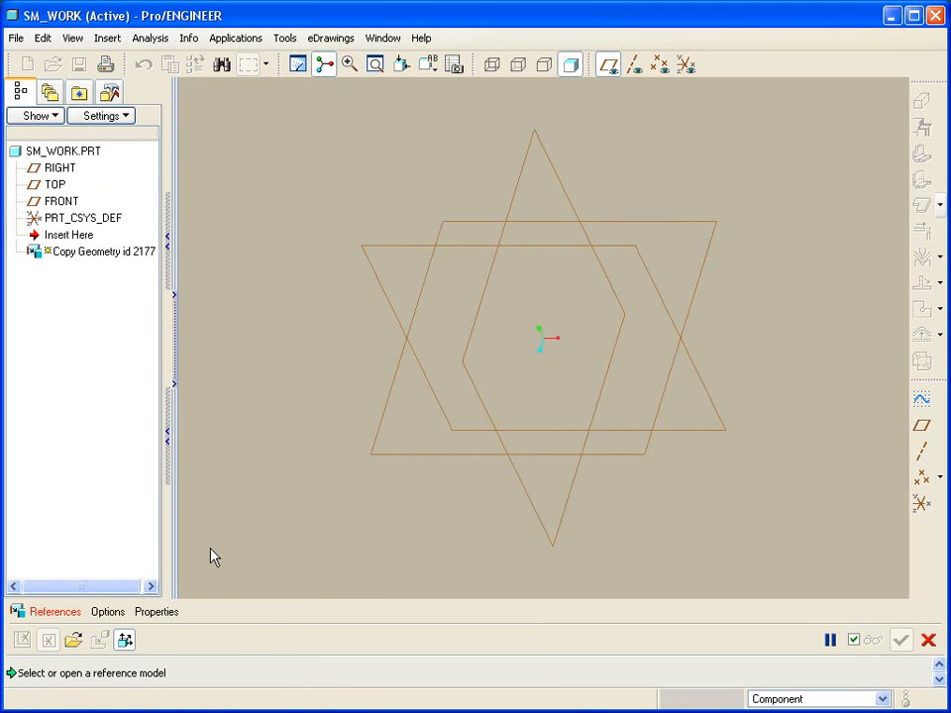
pyautogui.moveTo(75, 640)
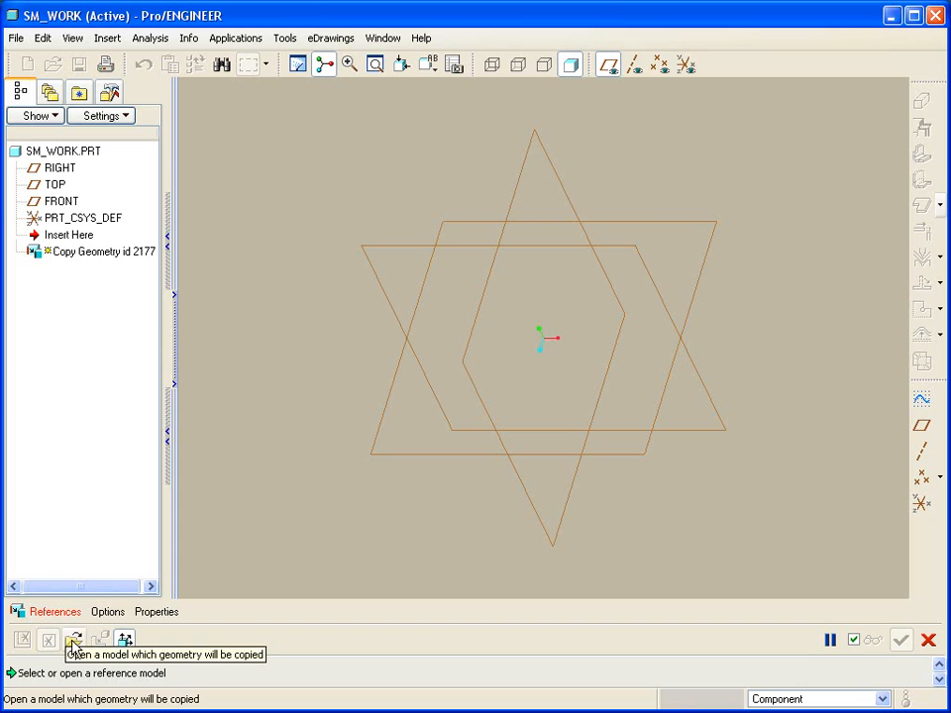
pyautogui.click(74, 646)
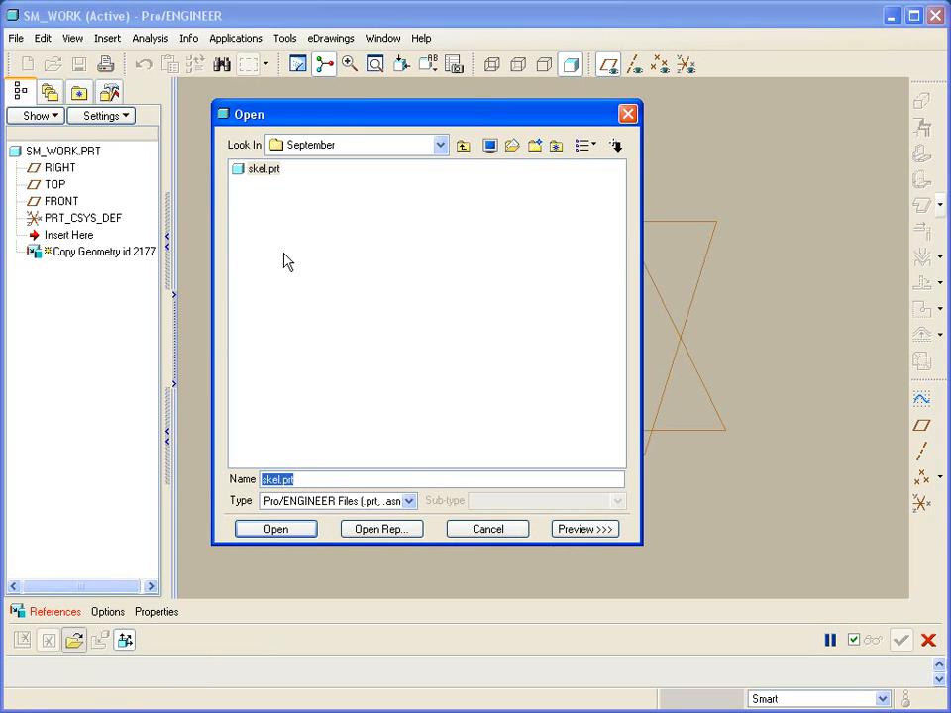
pyautogui.click(275, 527)
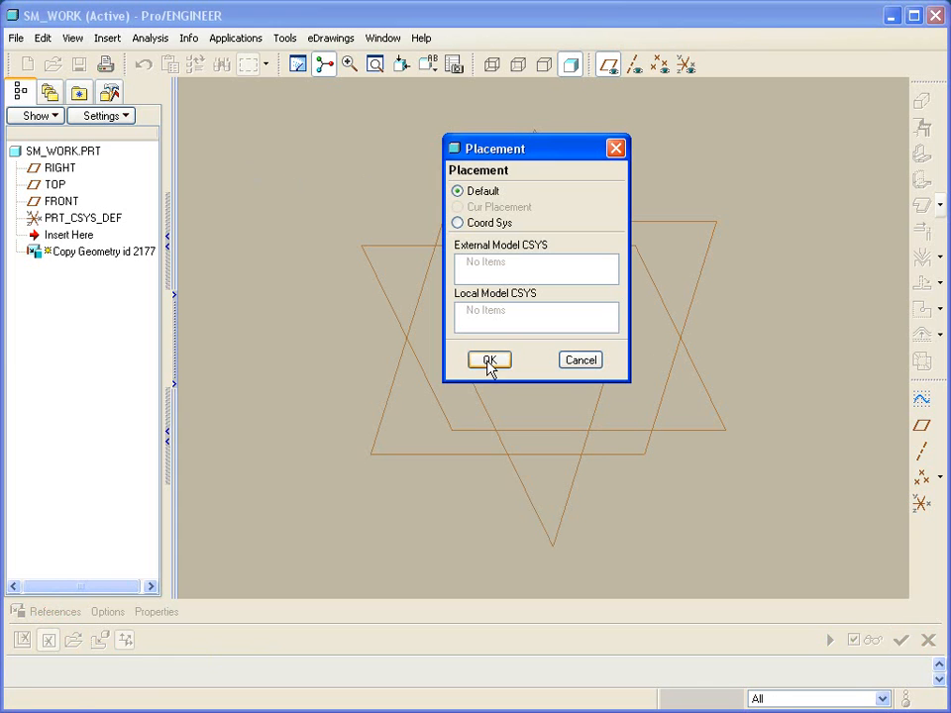
# - Accept default placement and copy SKEL.PRT's published outline geometry, finishing the external copy feature
pyautogui.click(488, 360)
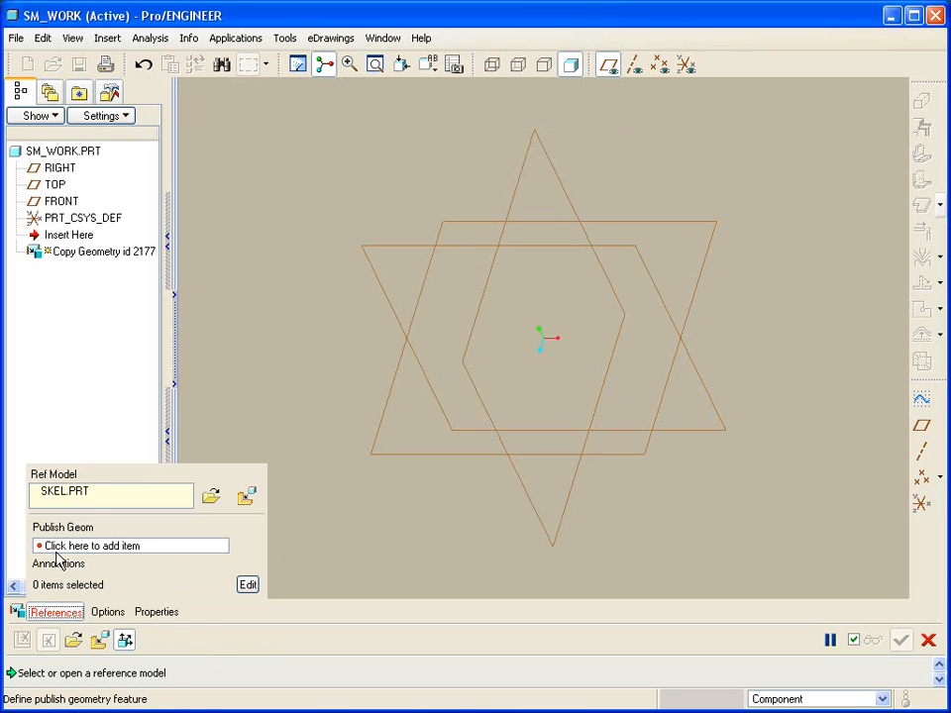
pyautogui.moveTo(87, 568)
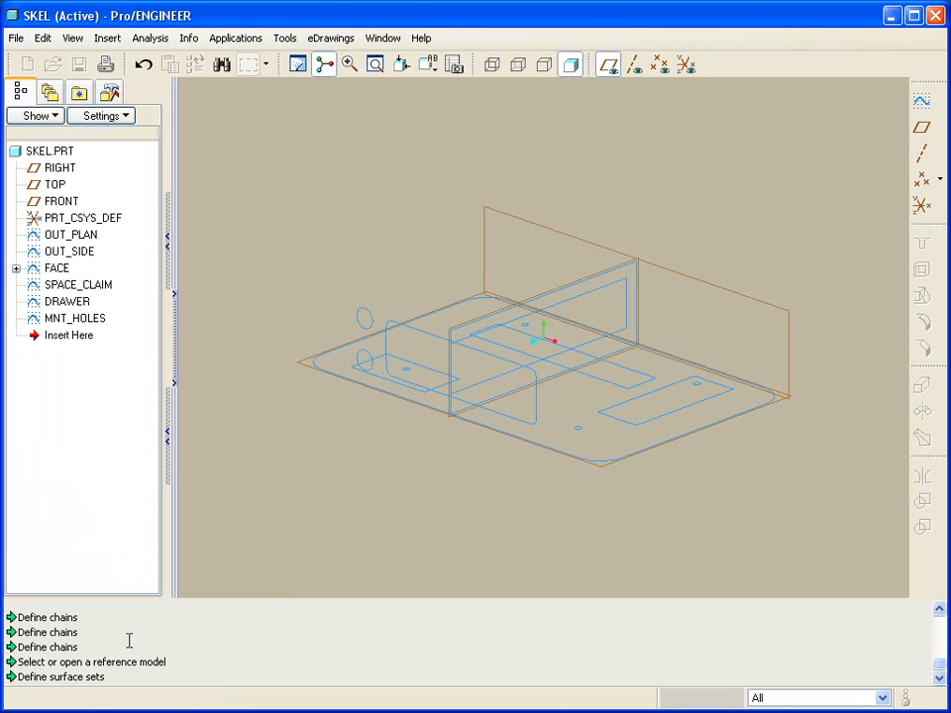
pyautogui.click(10, 10)
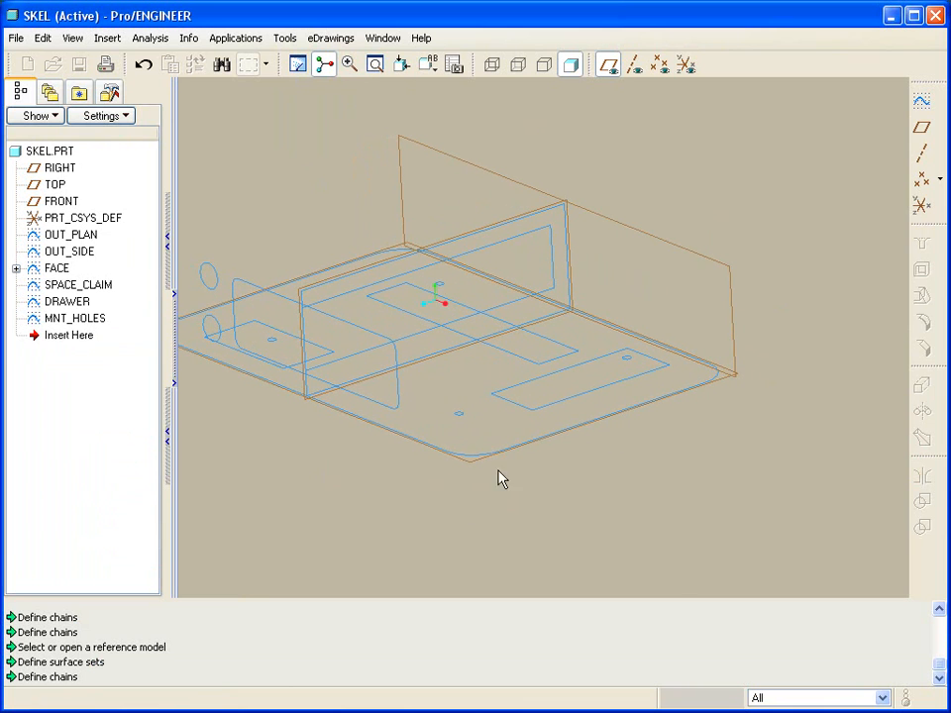
pyautogui.click(485, 465)
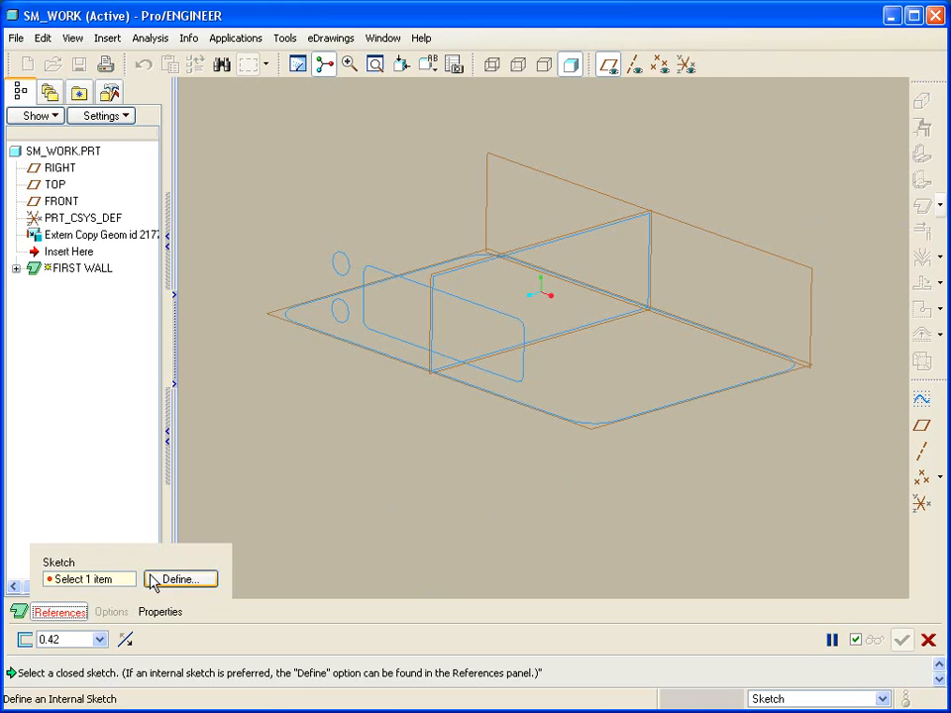
# - Define the wall sketch and project the base outline as a closed edge loop with Use Edge > Loop
pyautogui.click(179, 579)
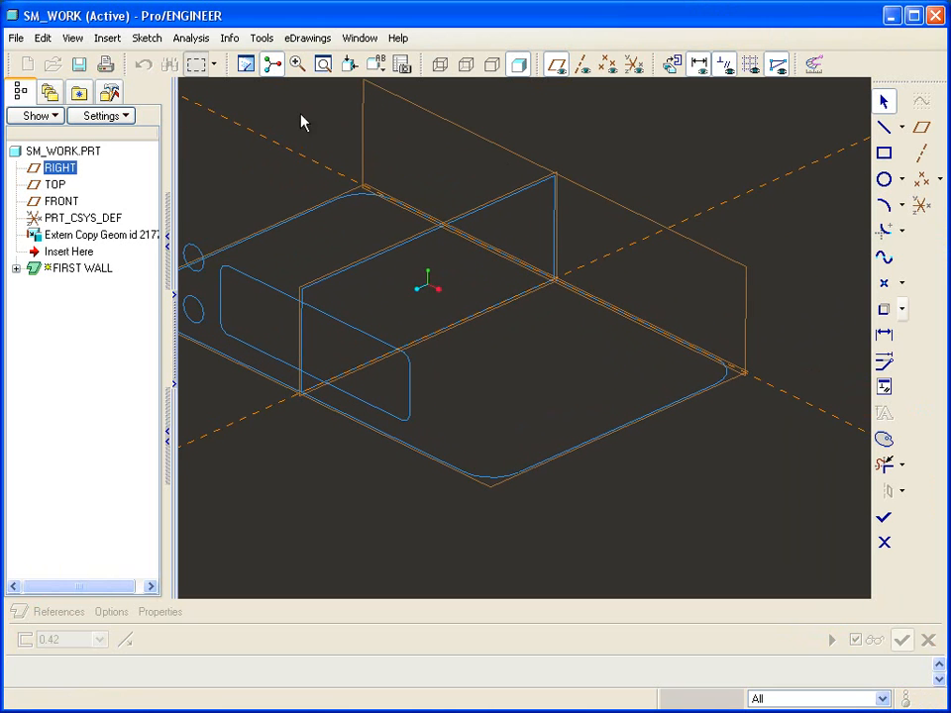
pyautogui.moveTo(281, 99)
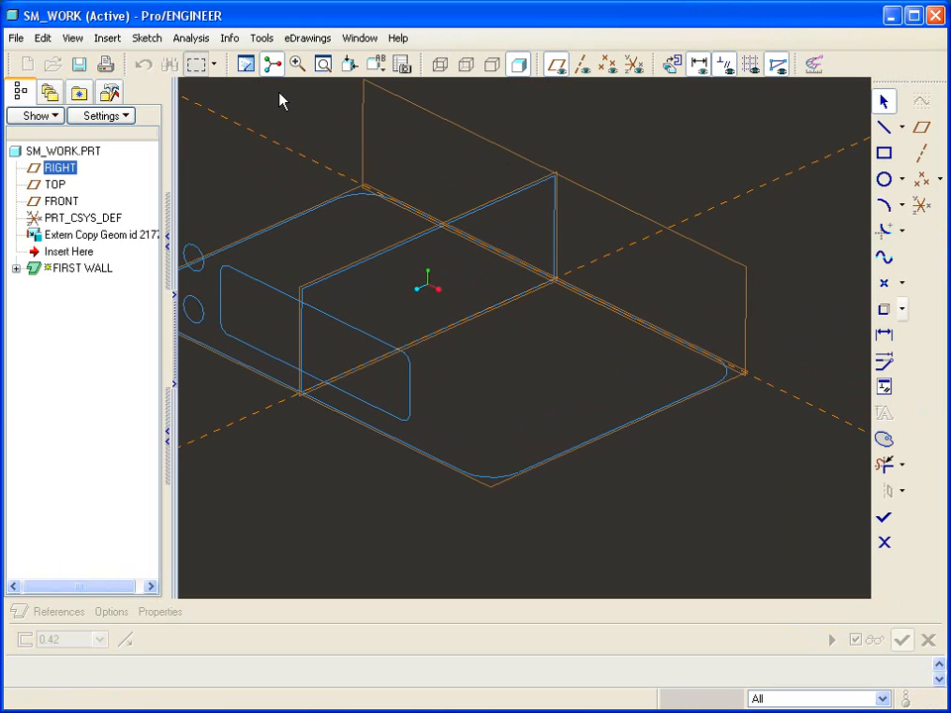
pyautogui.moveTo(261, 38)
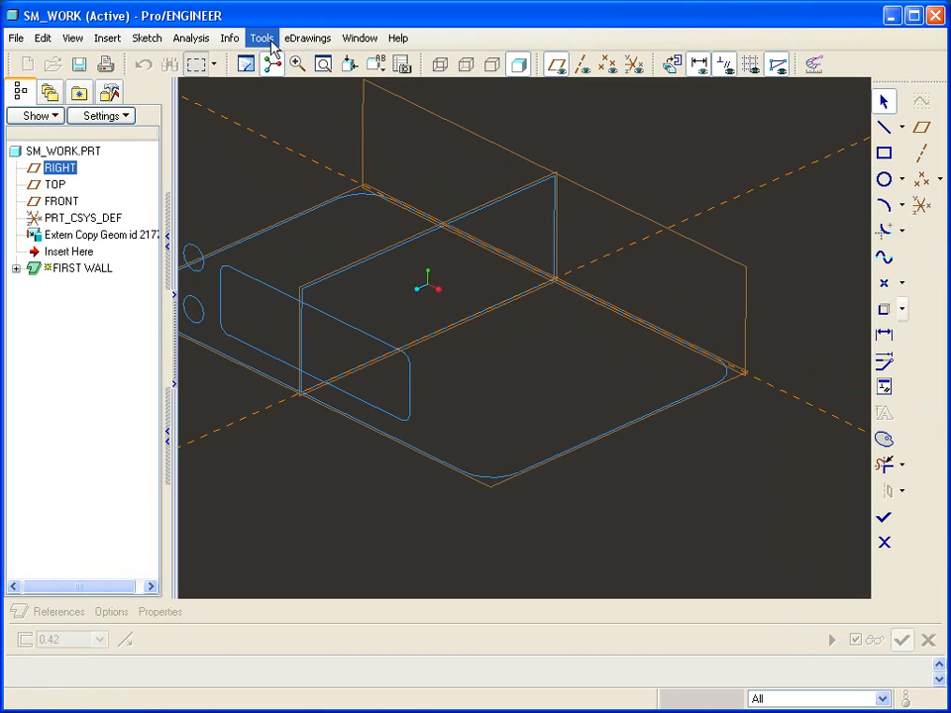
pyautogui.click(261, 37)
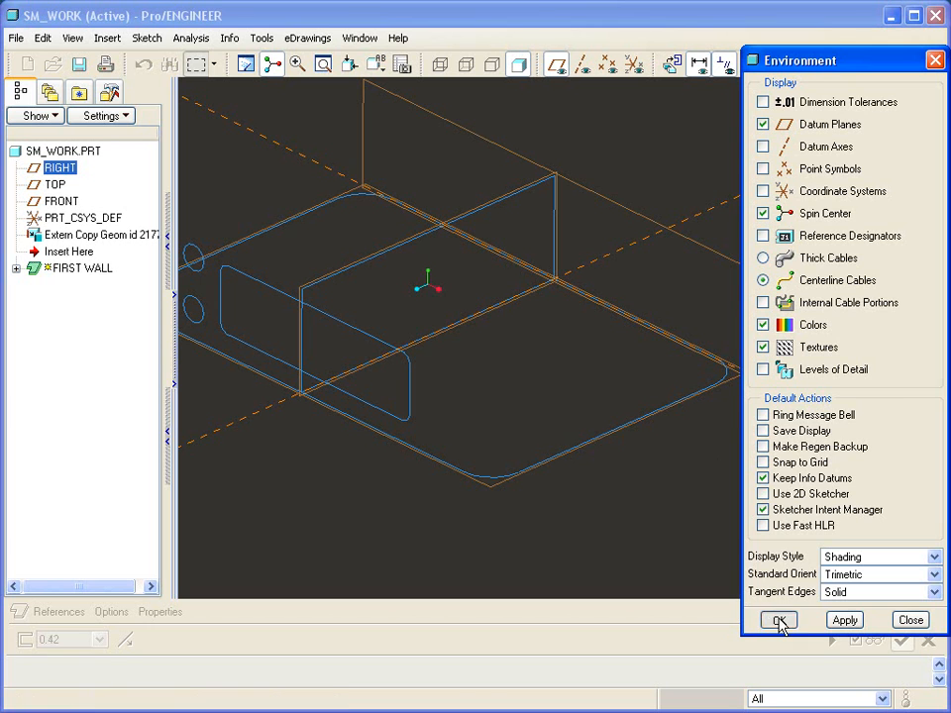
pyautogui.click(784, 620)
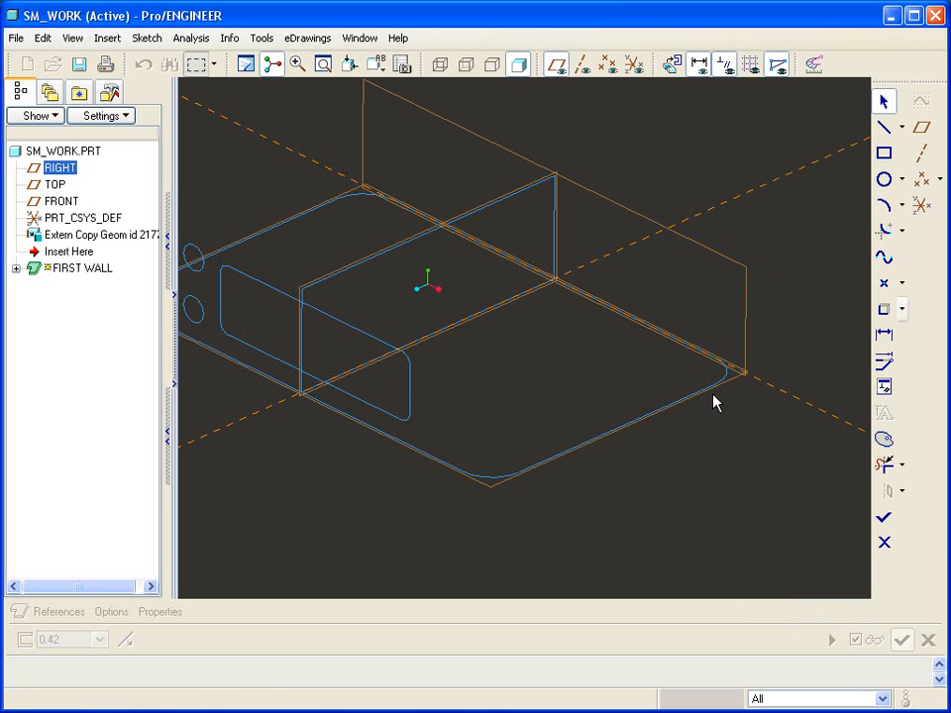
pyautogui.moveTo(863, 321)
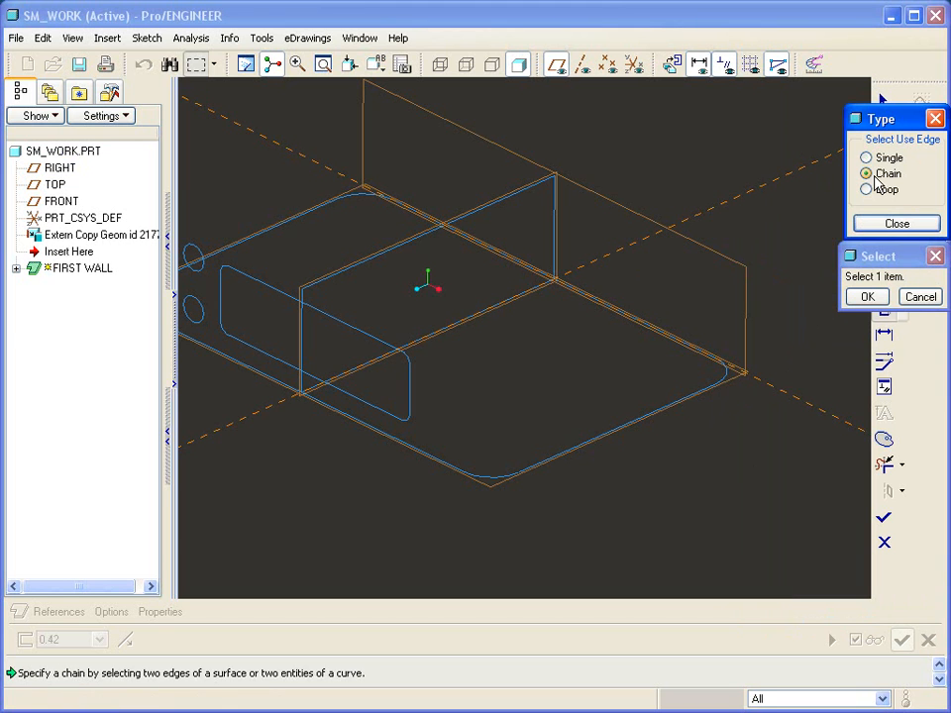
pyautogui.click(868, 191)
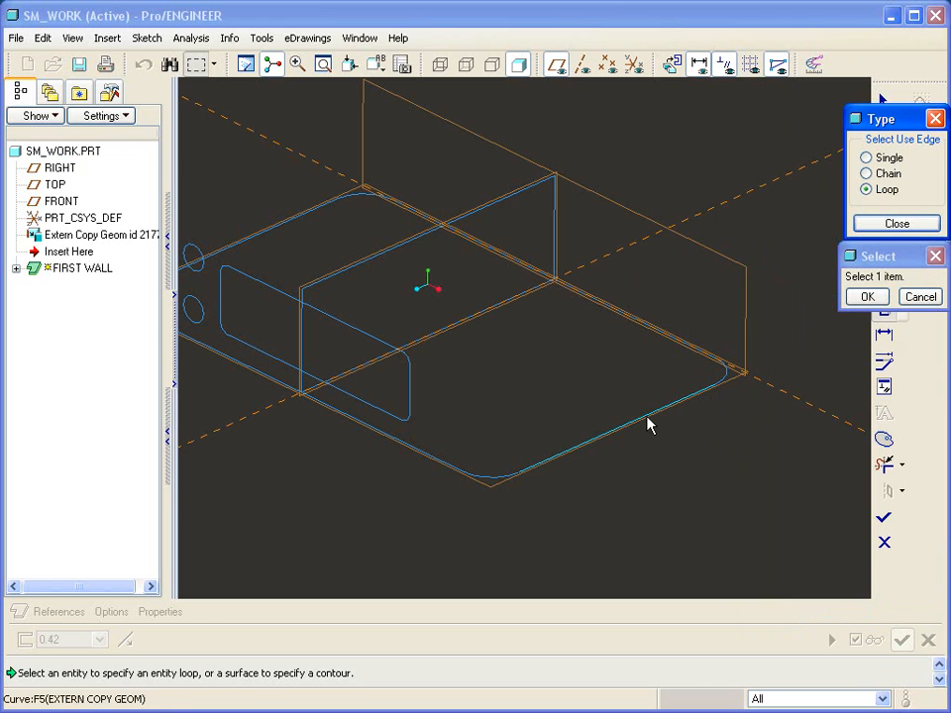
pyautogui.click(649, 424)
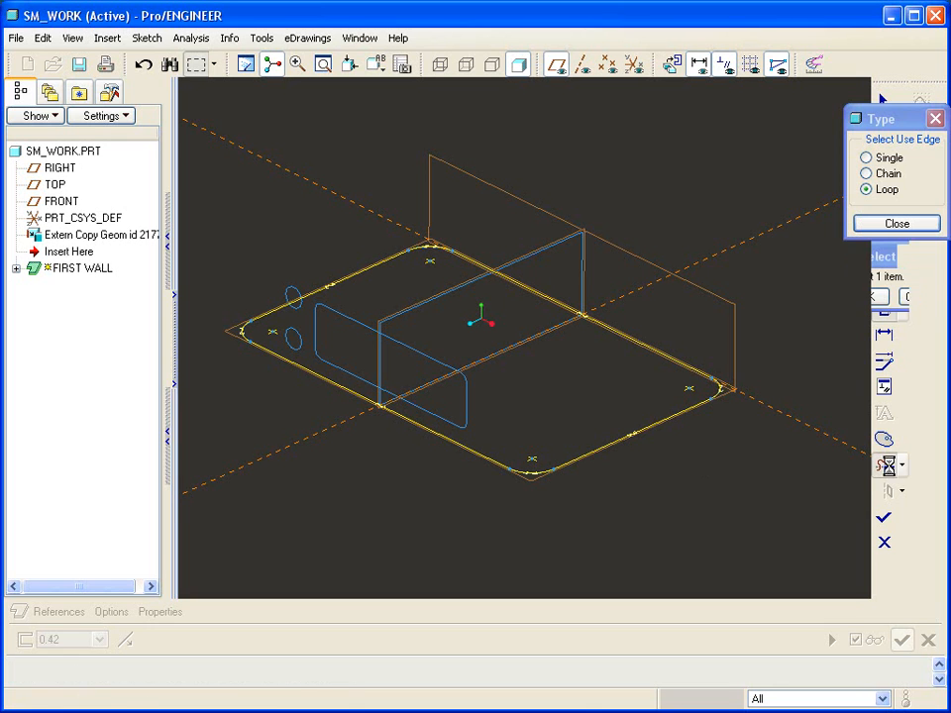
pyautogui.click(896, 222)
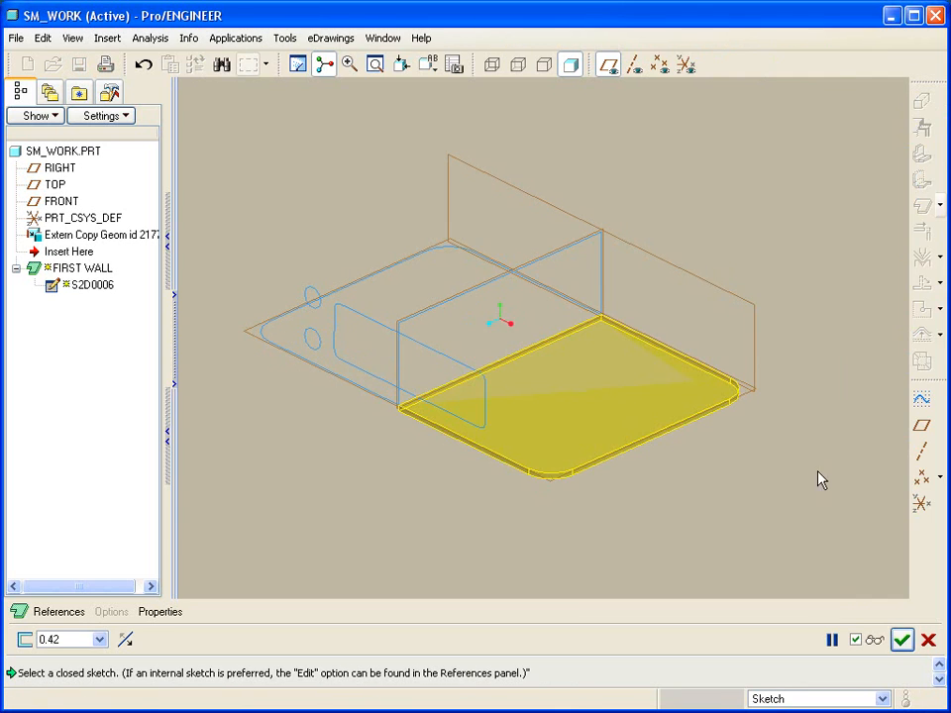
pyautogui.moveTo(812, 463)
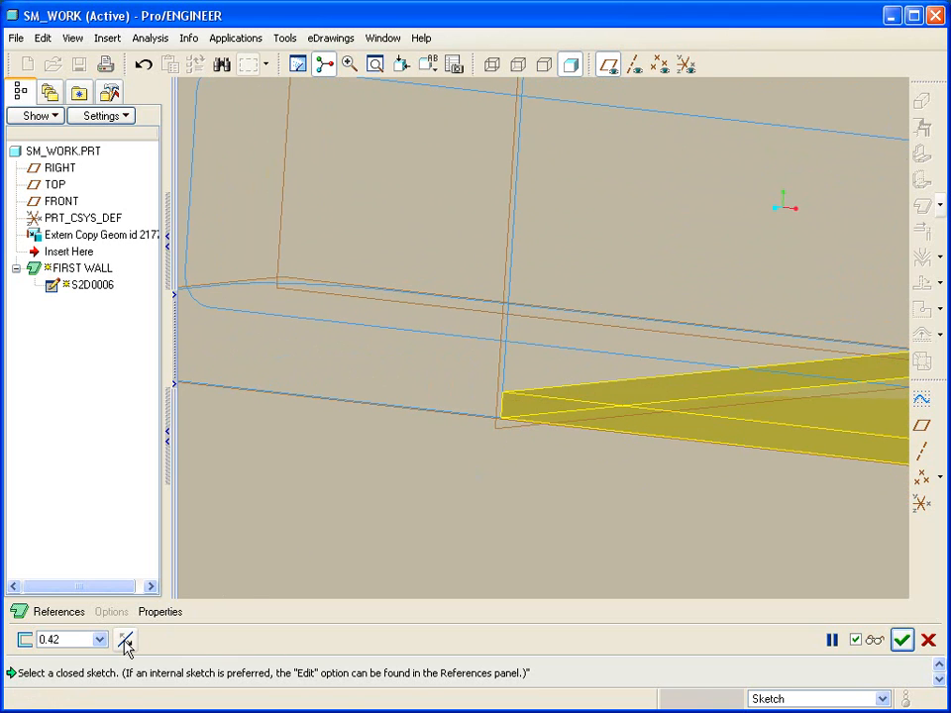
# - Flip the 0.42 thickness to the opposite side and complete the flat base wall
pyautogui.click(99, 638)
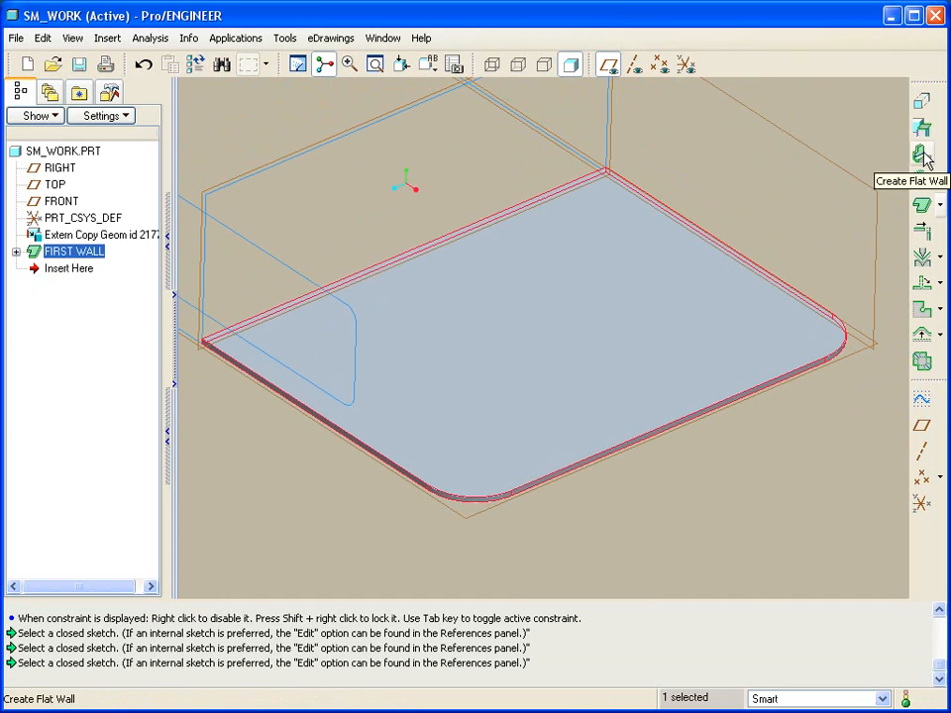
# - Attach a new 90° flat wall to the base edge, flipped to bend upward
pyautogui.click(921, 154)
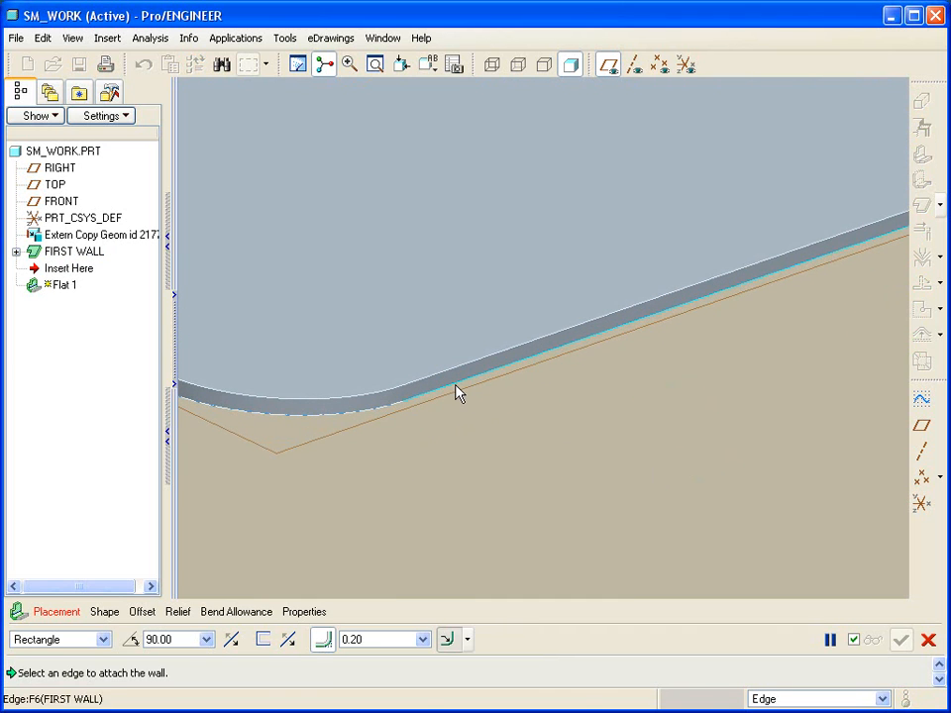
pyautogui.click(460, 392)
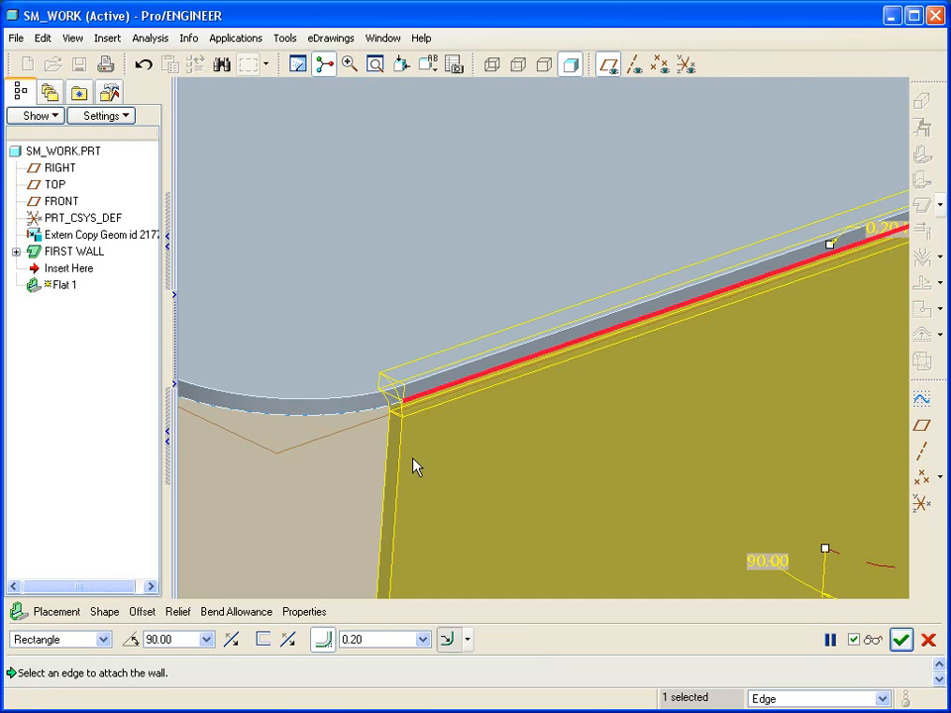
pyautogui.click(230, 639)
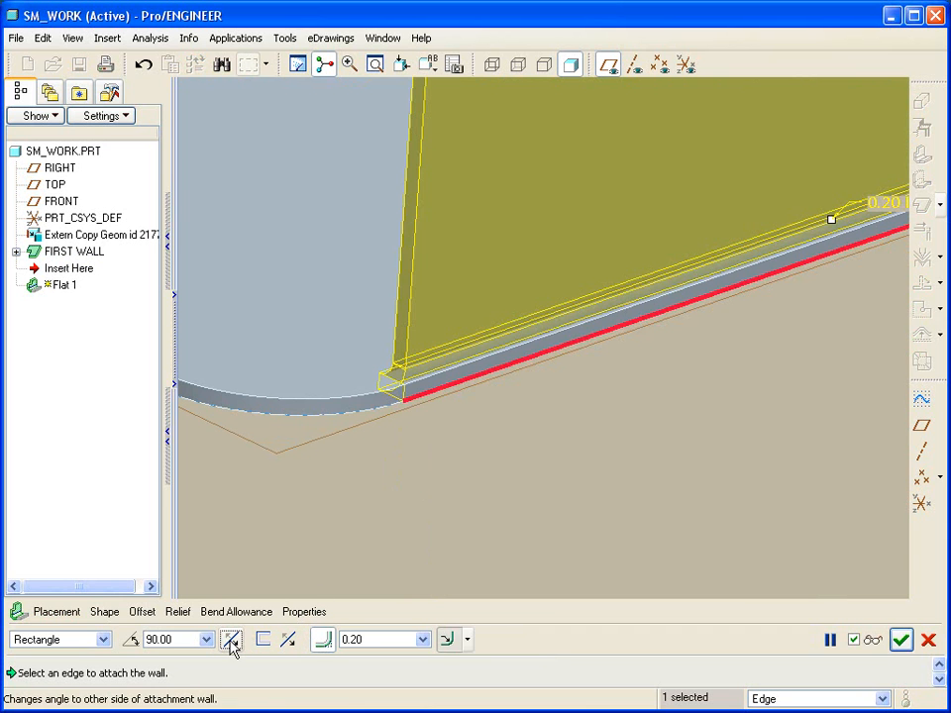
pyautogui.click(230, 638)
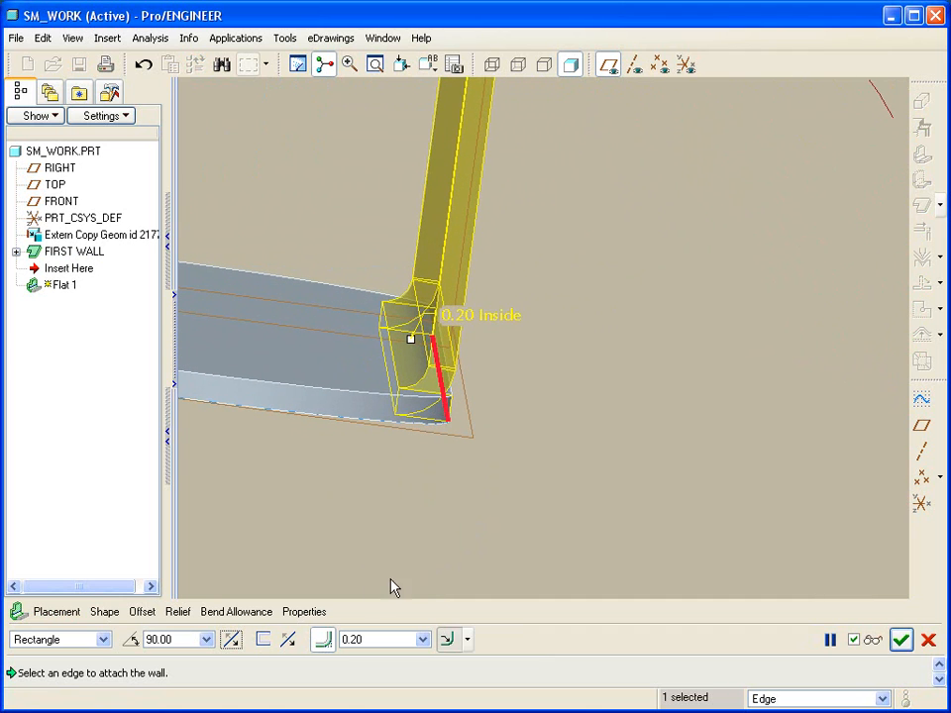
pyautogui.click(289, 640)
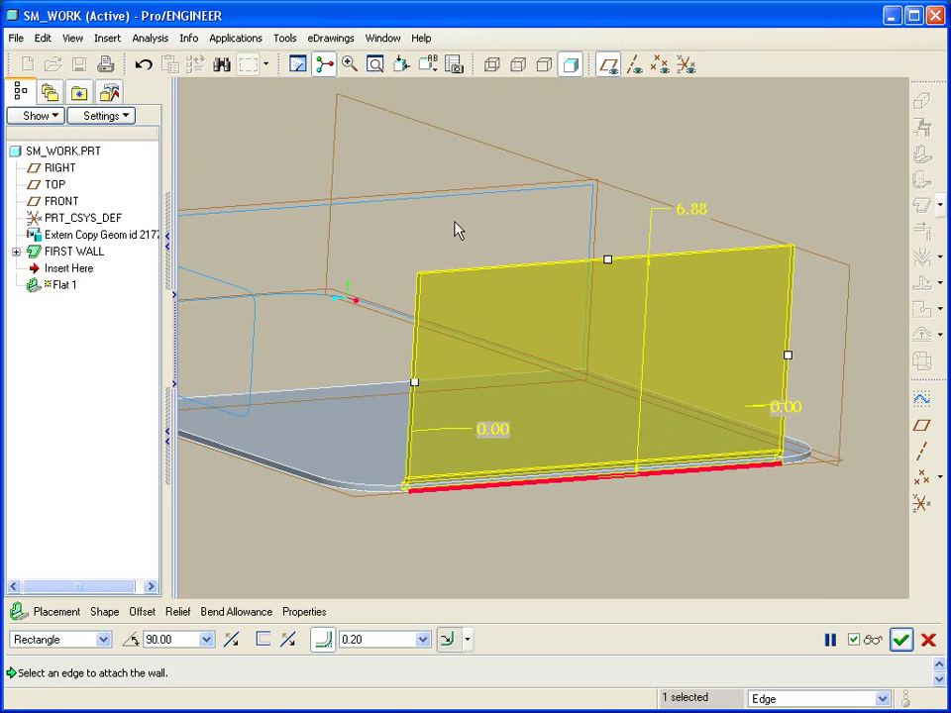
# - Sketch the wall profile with its top line parallel to the base edge, deleting the conflicting 6.88 dimension
pyautogui.click(103, 612)
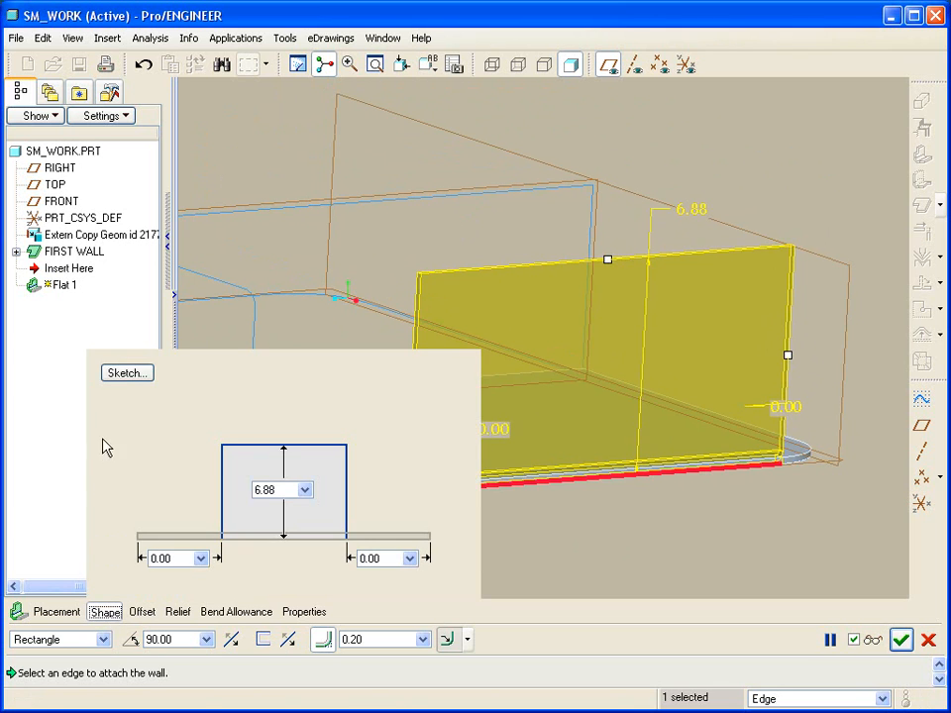
pyautogui.click(126, 372)
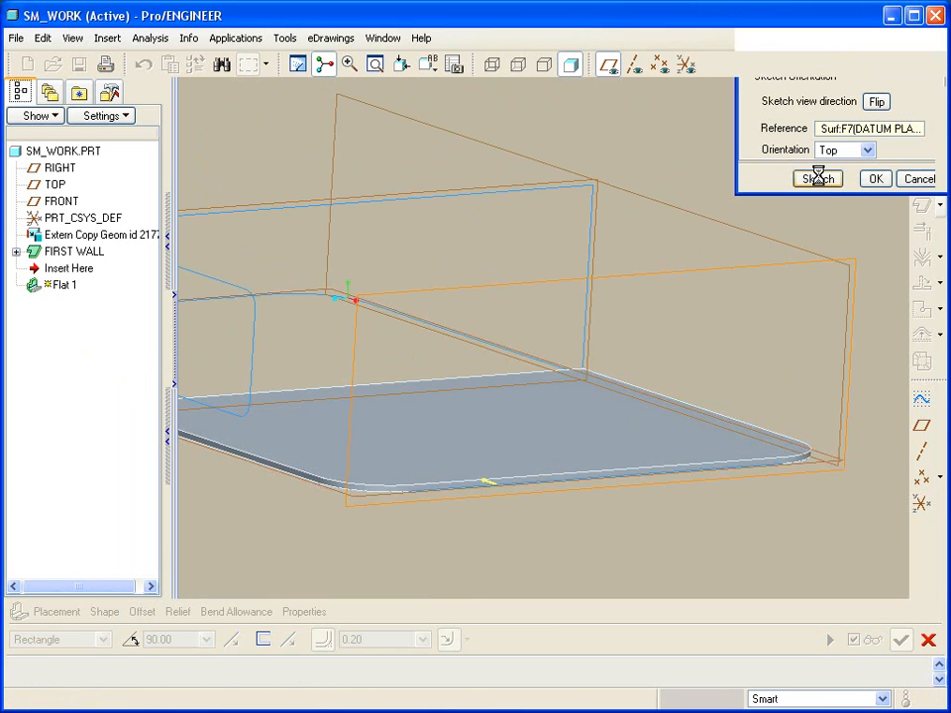
pyautogui.click(816, 178)
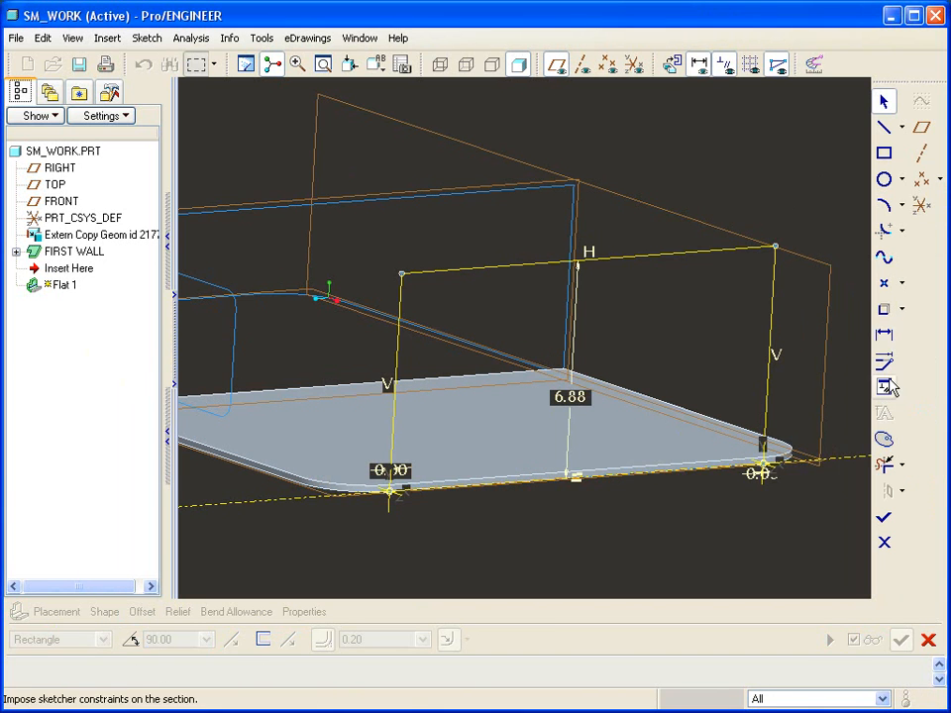
pyautogui.click(884, 384)
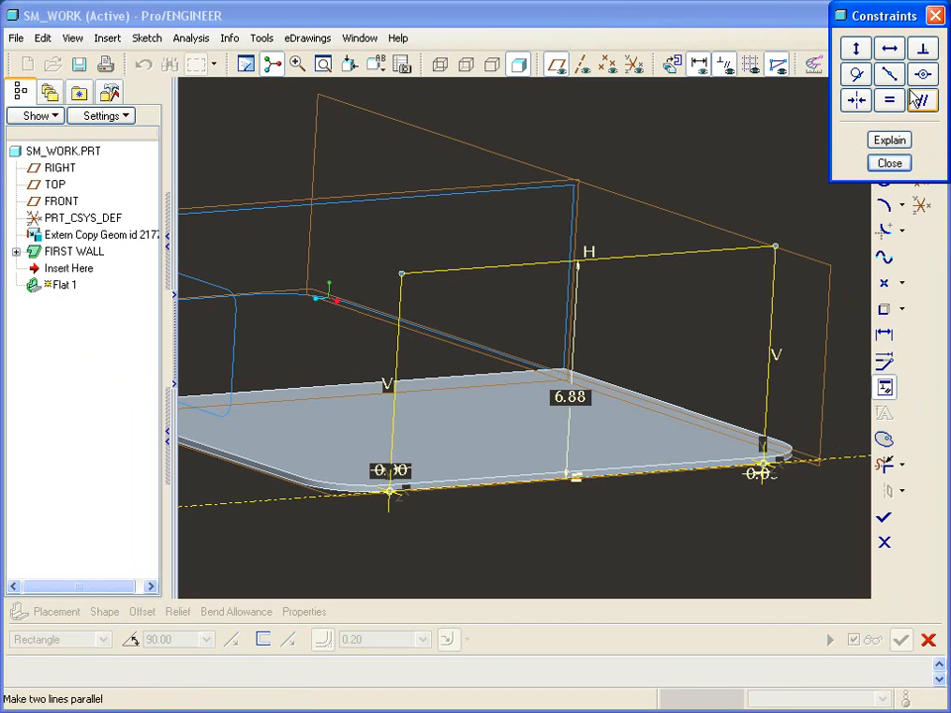
pyautogui.click(919, 99)
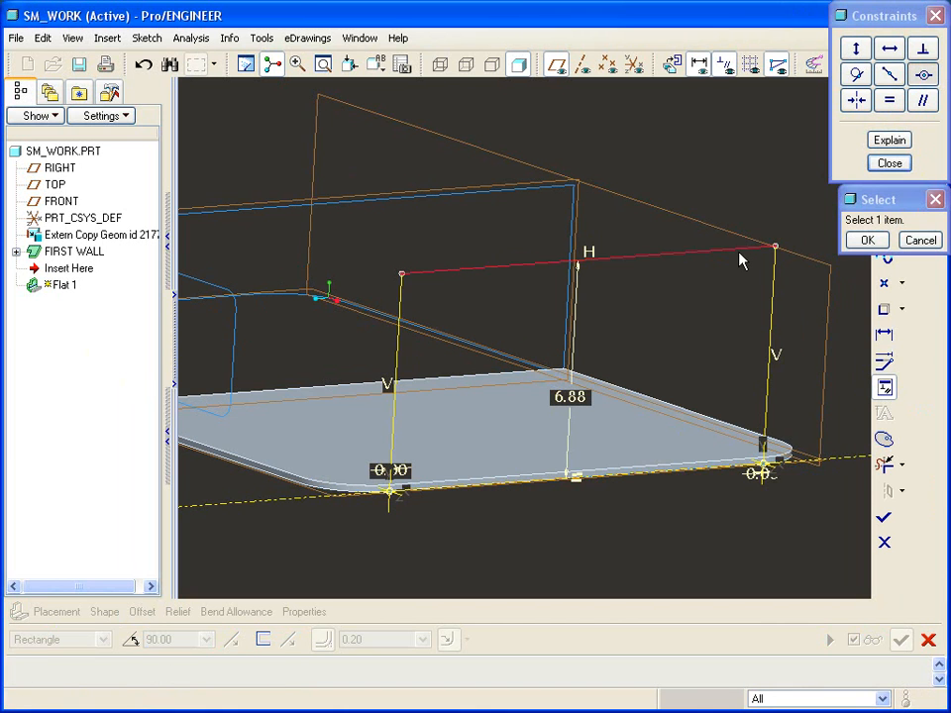
pyautogui.moveTo(567, 188)
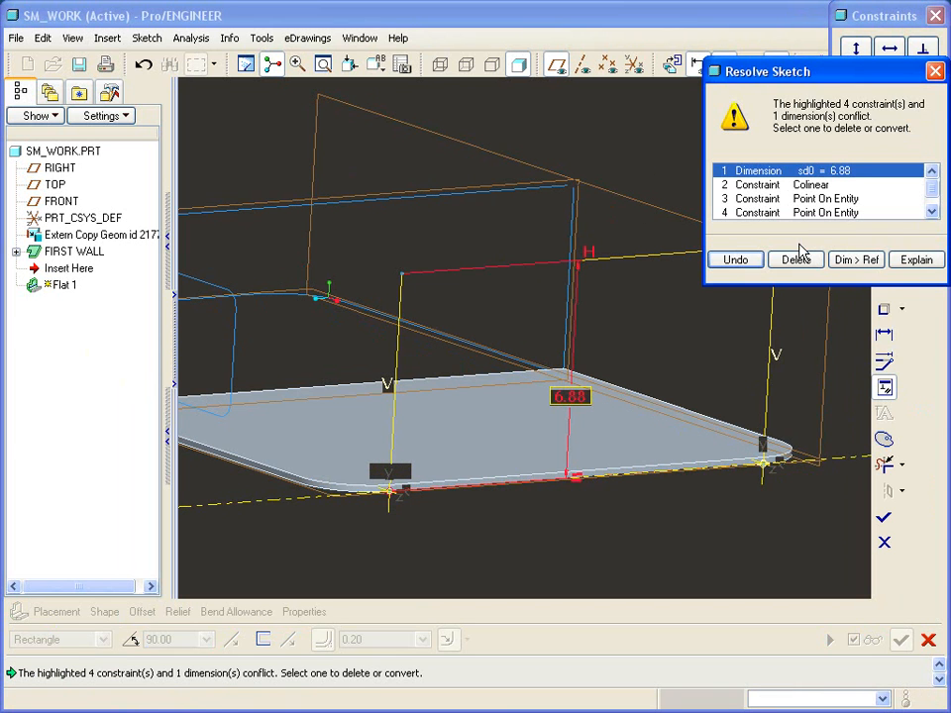
pyautogui.click(796, 257)
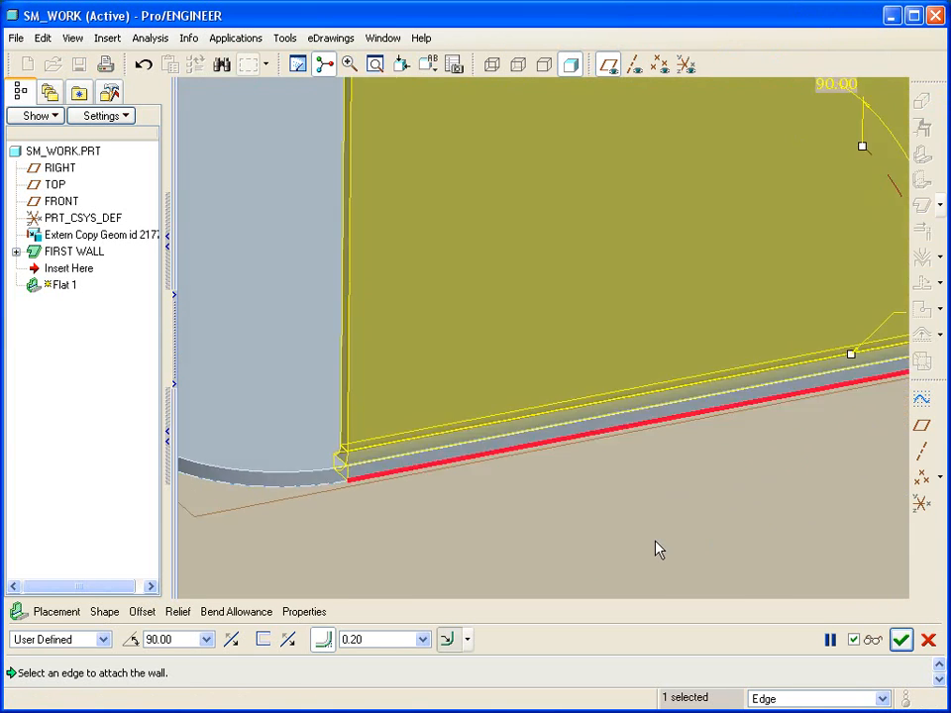
# - Set the bend relief to Obround and complete the first upright flat wall
pyautogui.click(178, 610)
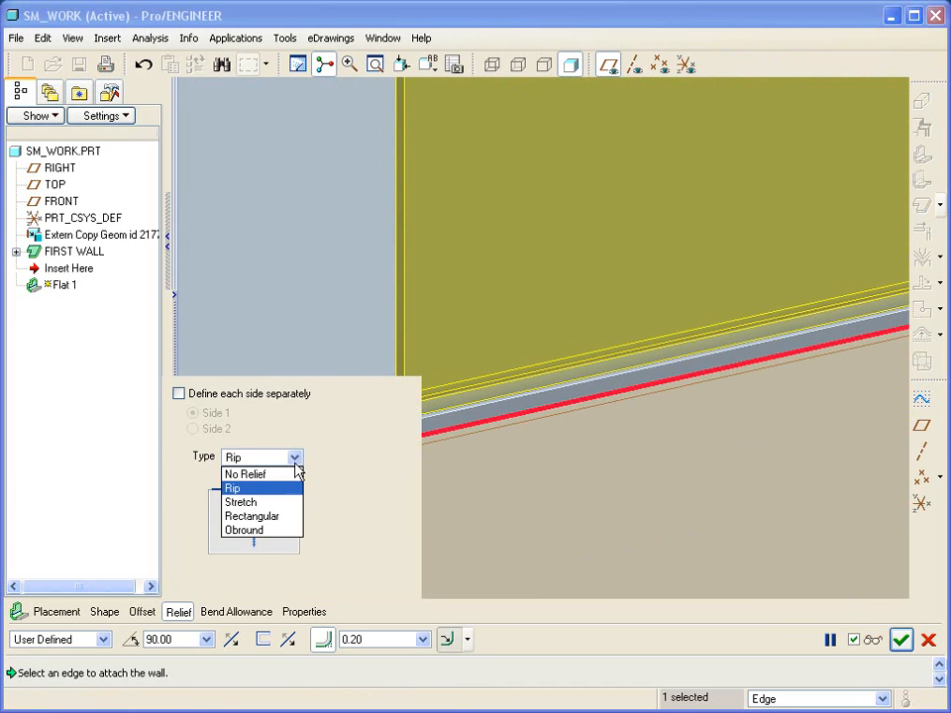
pyautogui.click(244, 530)
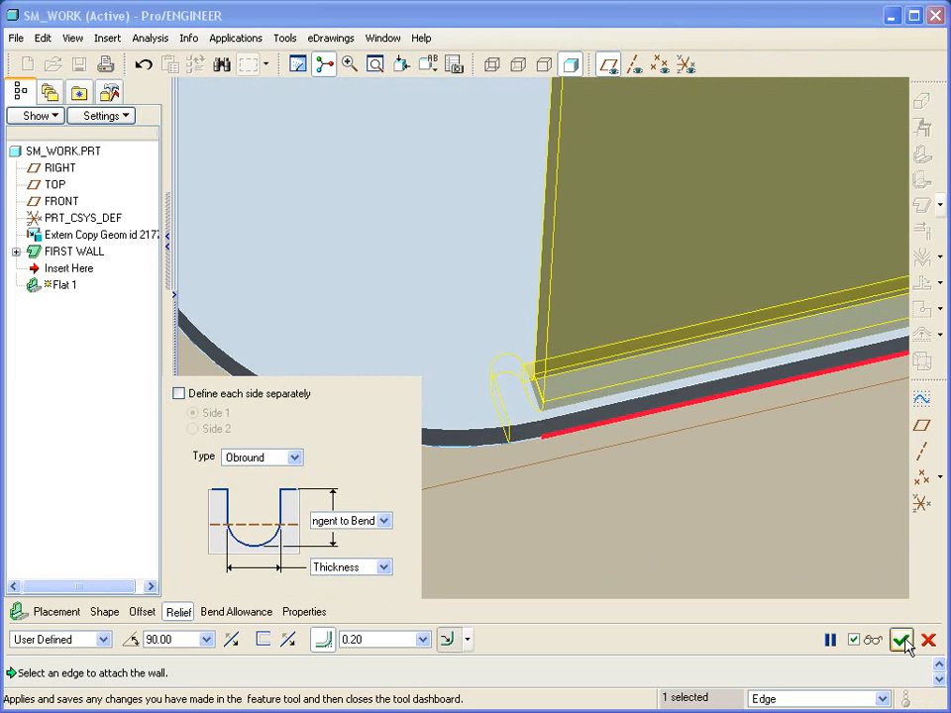
pyautogui.click(901, 640)
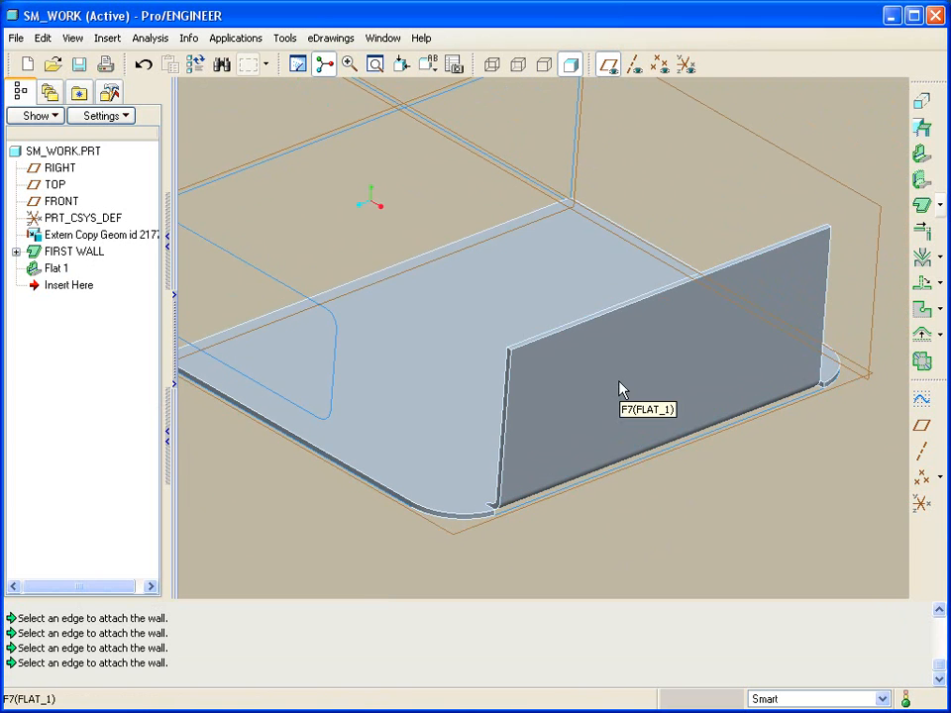
pyautogui.moveTo(604, 392)
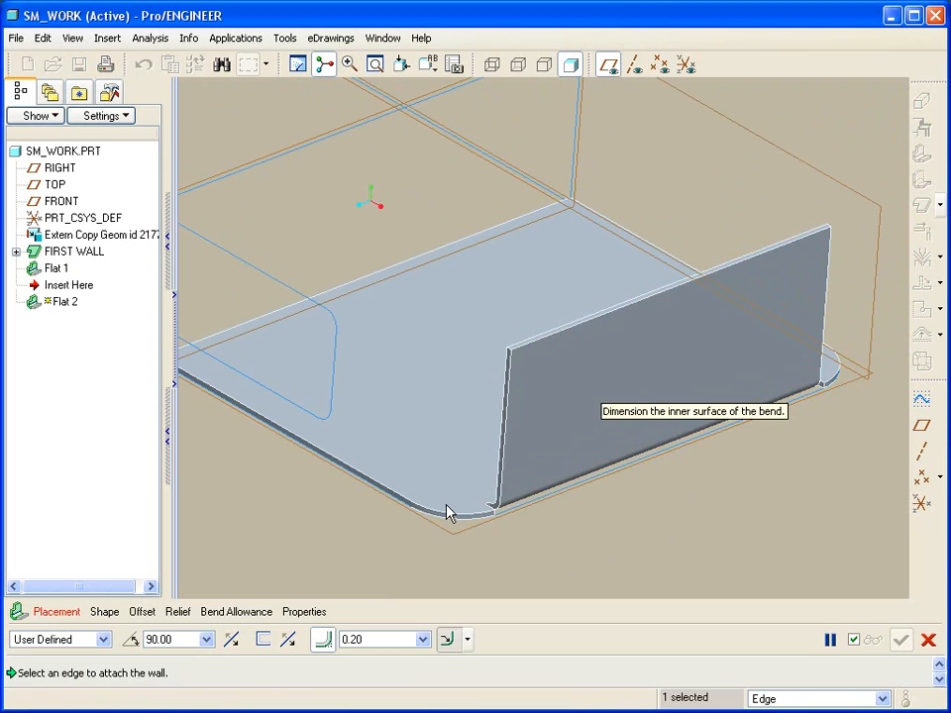
# - Attach another 90° flat wall to the base's left edge, giving the part Flat 2 and Flat 3
pyautogui.click(448, 513)
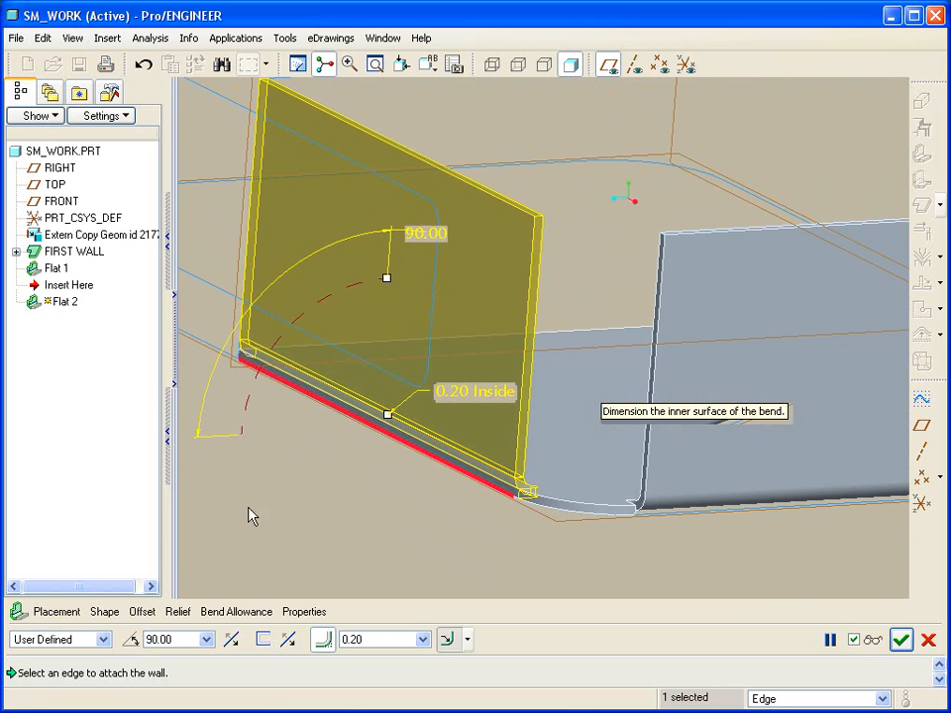
pyautogui.click(103, 612)
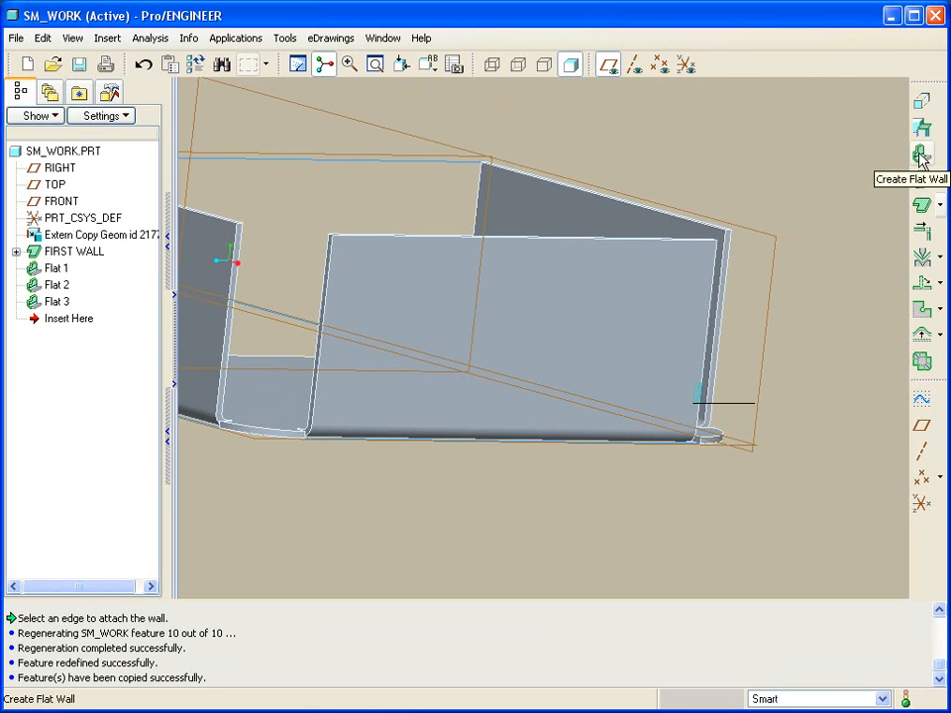
# - Start a fourth flat wall on the top edge bent to the other side and begin its Shape sketch
pyautogui.click(921, 150)
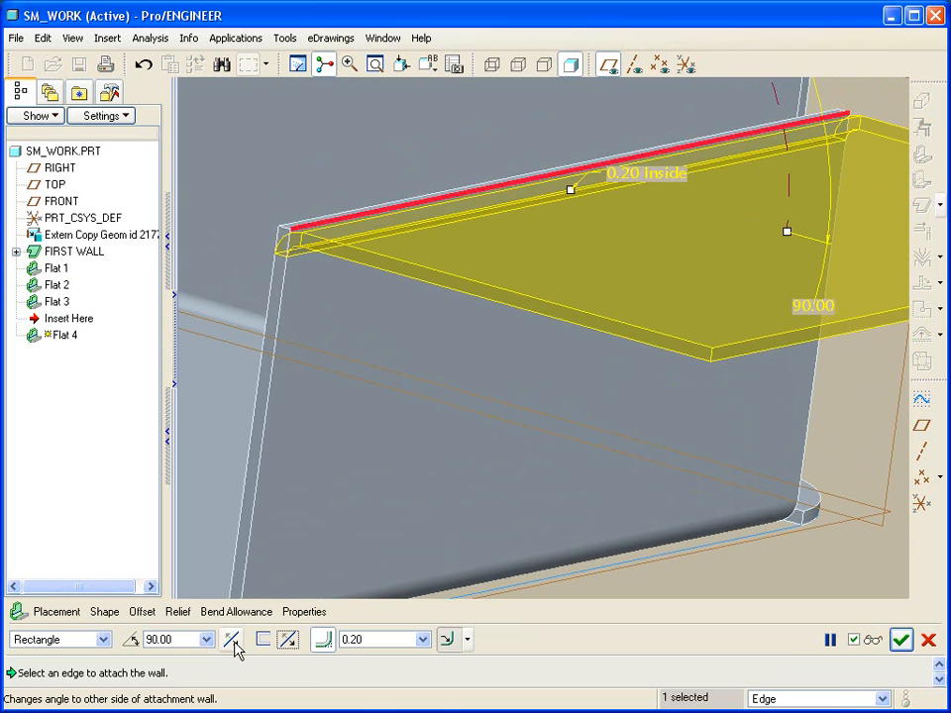
pyautogui.moveTo(233, 638)
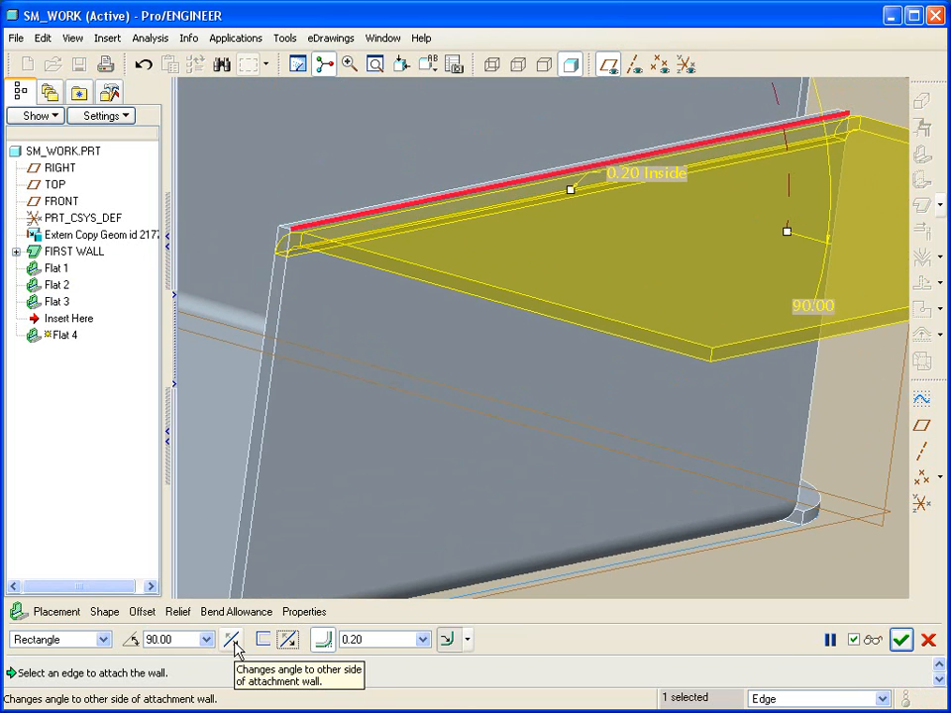
pyautogui.click(230, 639)
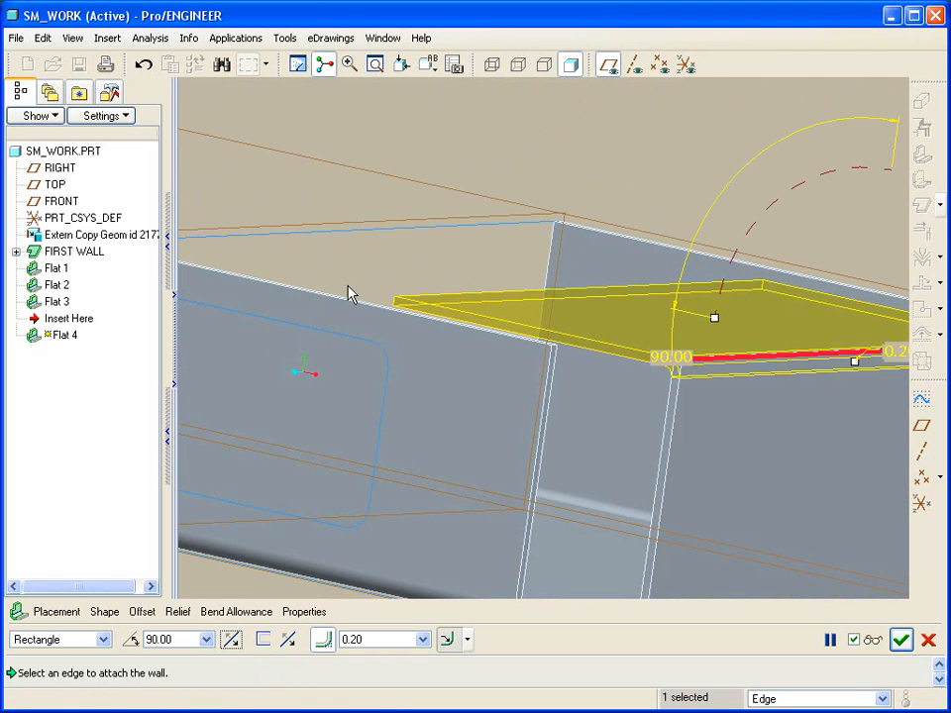
pyautogui.moveTo(443, 238)
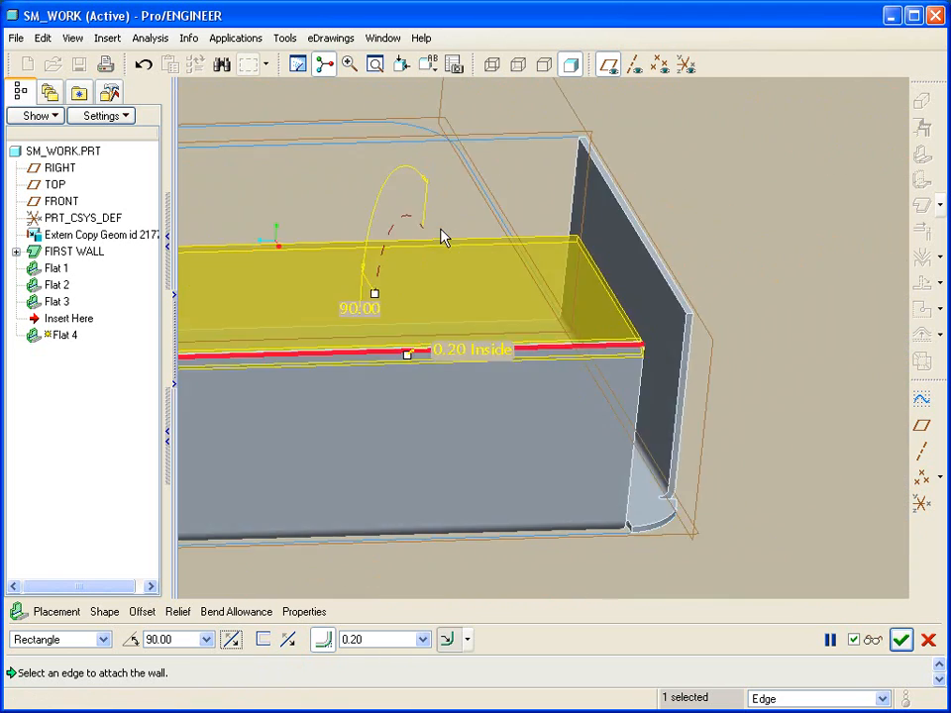
pyautogui.click(103, 612)
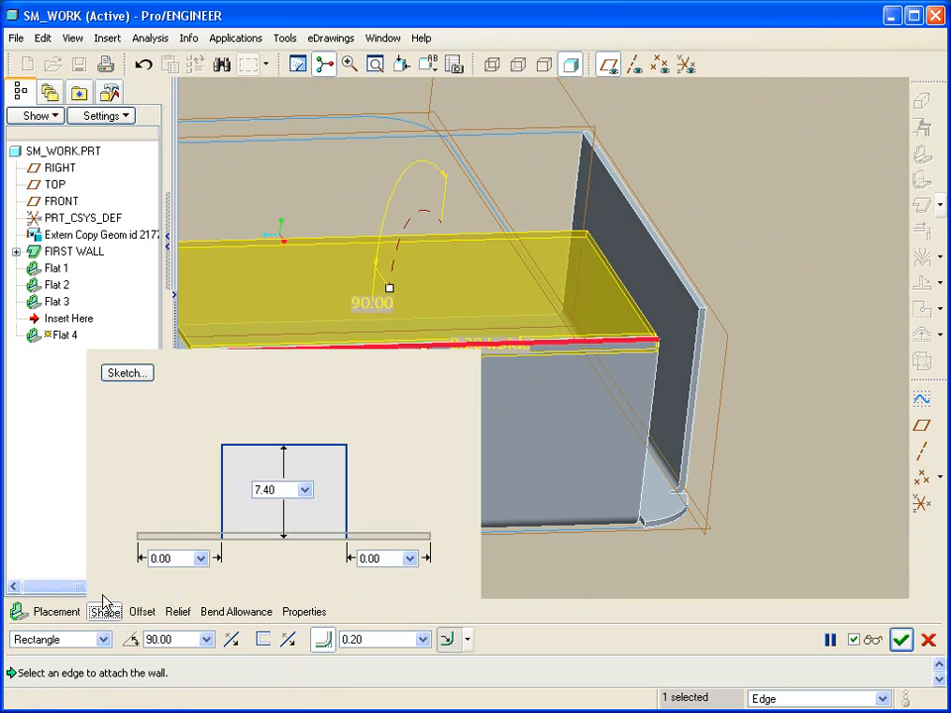
pyautogui.click(126, 373)
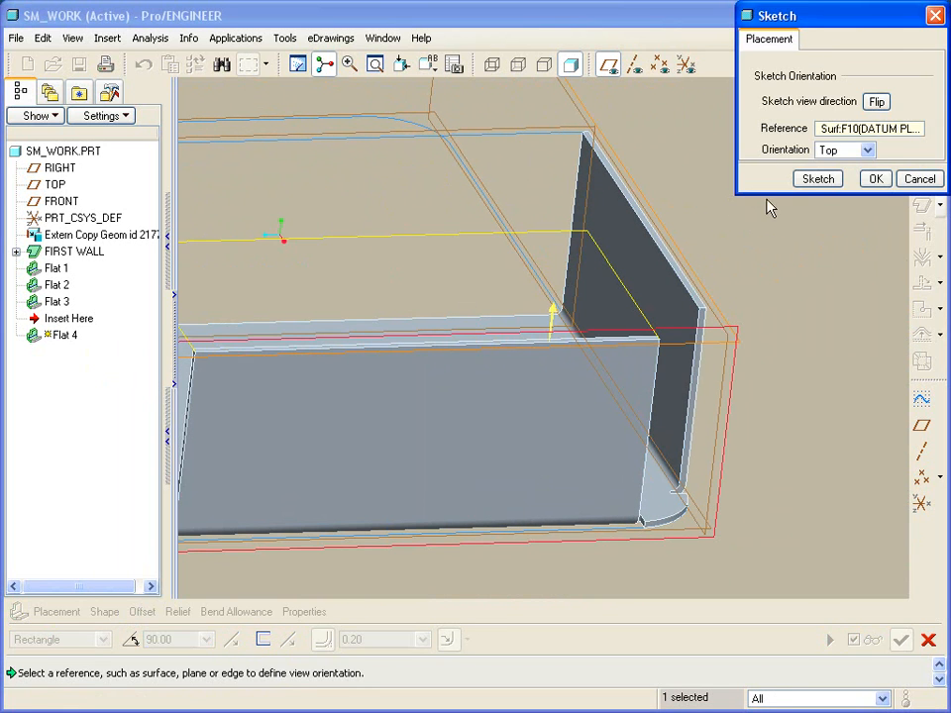
# - Project a chain of existing wall edges into the Flat 4 sketch and switch off Intent Manager
pyautogui.click(816, 178)
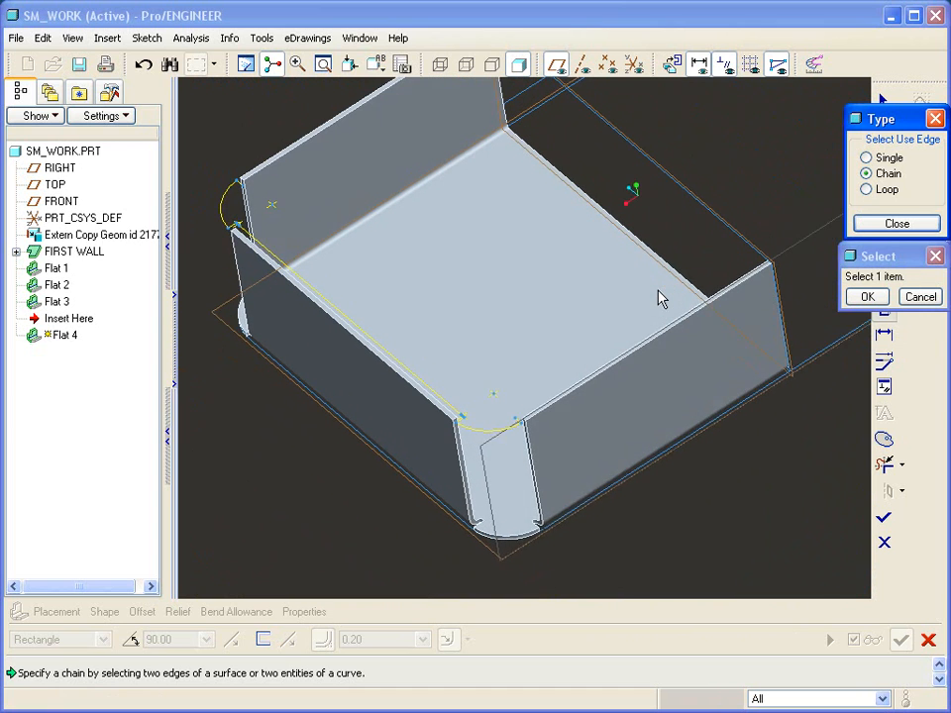
pyautogui.click(896, 222)
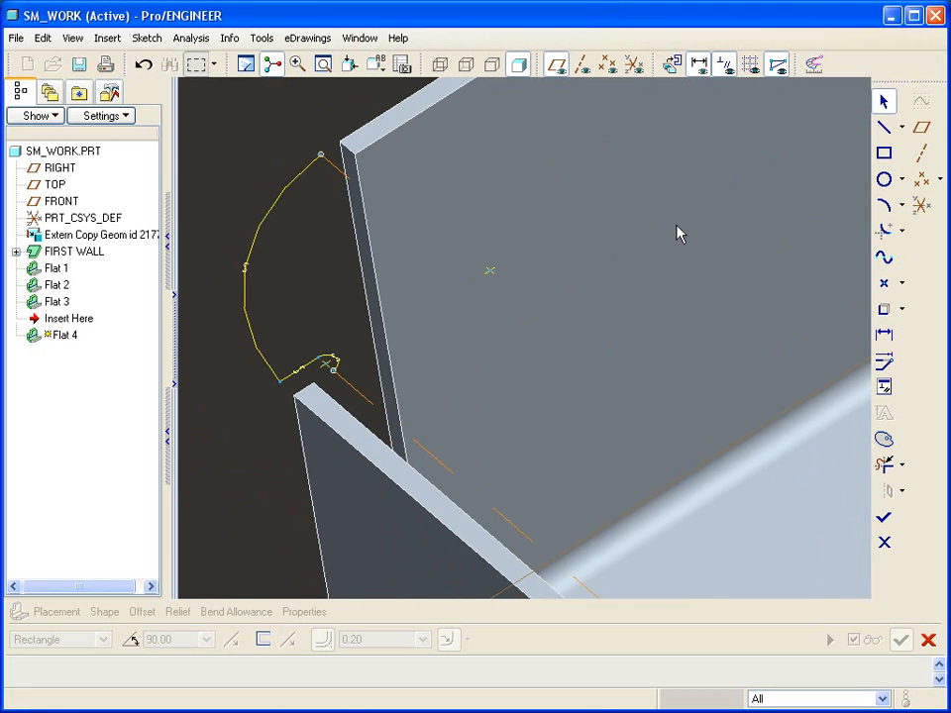
pyautogui.click(148, 37)
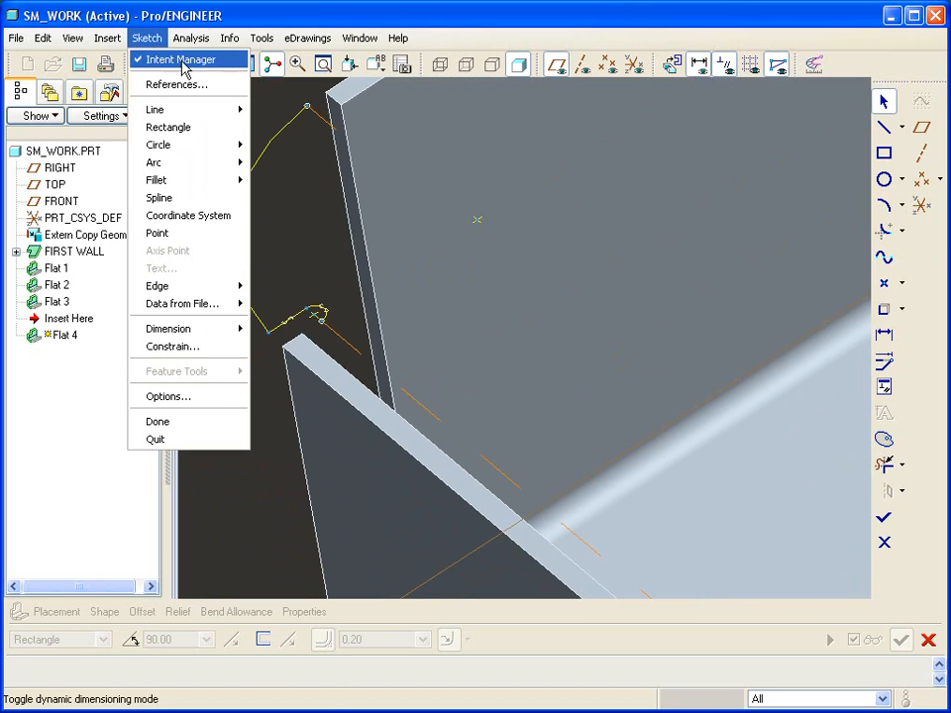
pyautogui.click(174, 83)
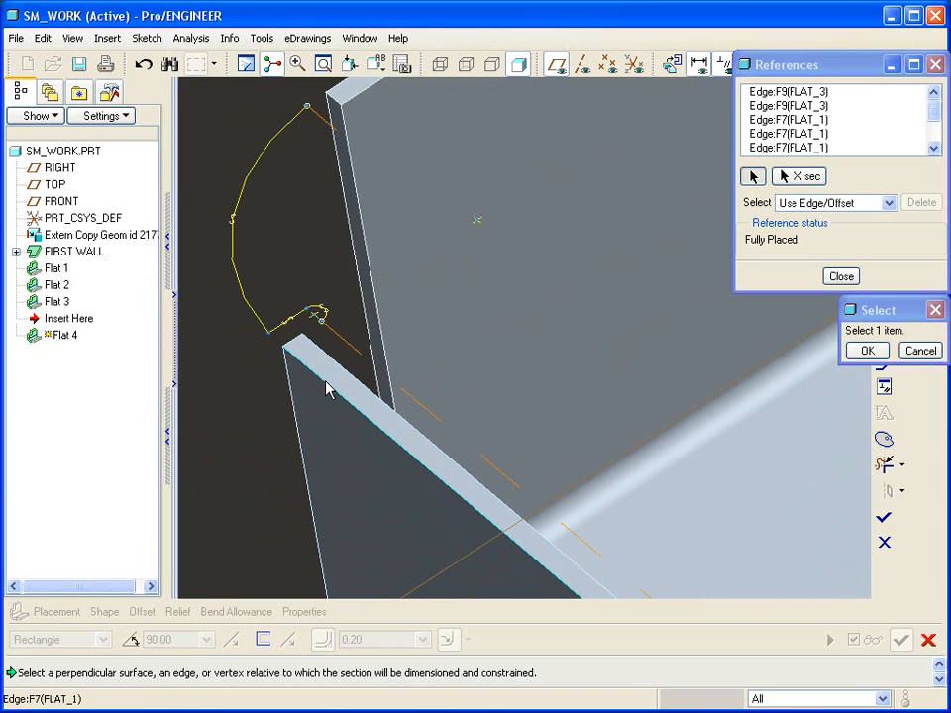
# - Draw a short closing line around the rounded corner to complete the Flat 4 profile
pyautogui.rightClick(329, 388)
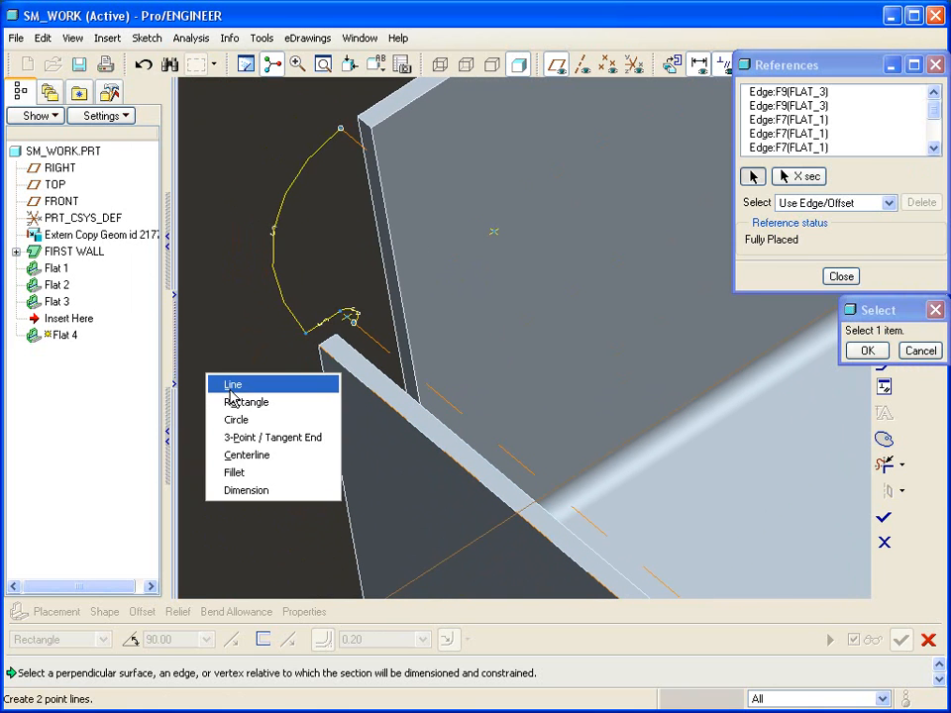
pyautogui.click(232, 384)
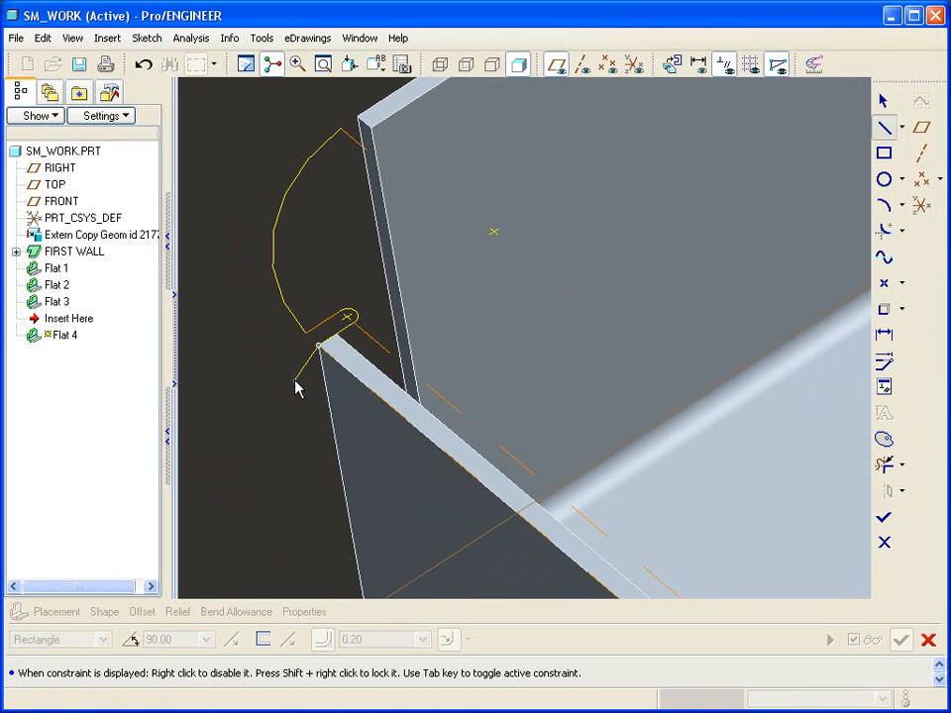
pyautogui.moveTo(297, 387); pyautogui.dragTo(431, 414)
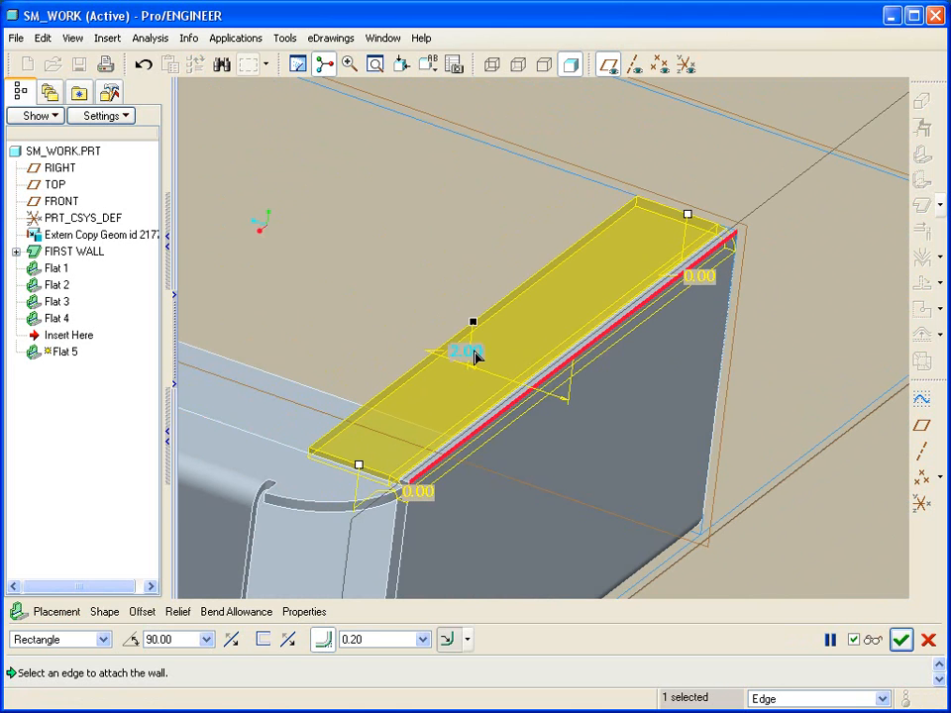
# - Complete the flat wall on the top rim edge, adding Flat 5 to the part
pyautogui.click(900, 639)
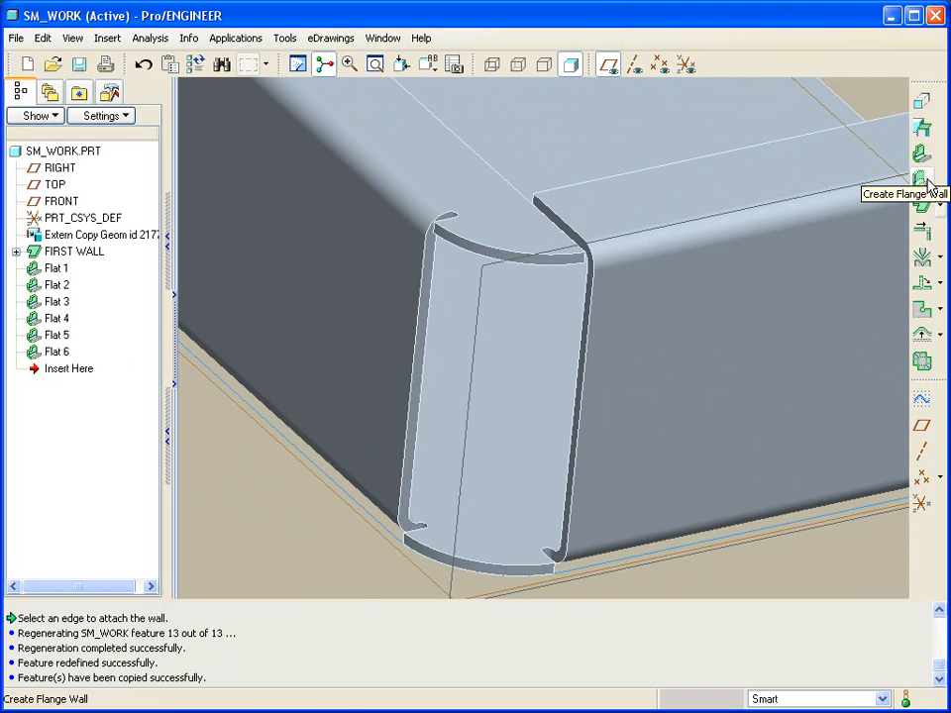
# - Attach a flange wall to the corner's vertical edge with an open, user-defined profile sketched from a model edge
pyautogui.click(919, 178)
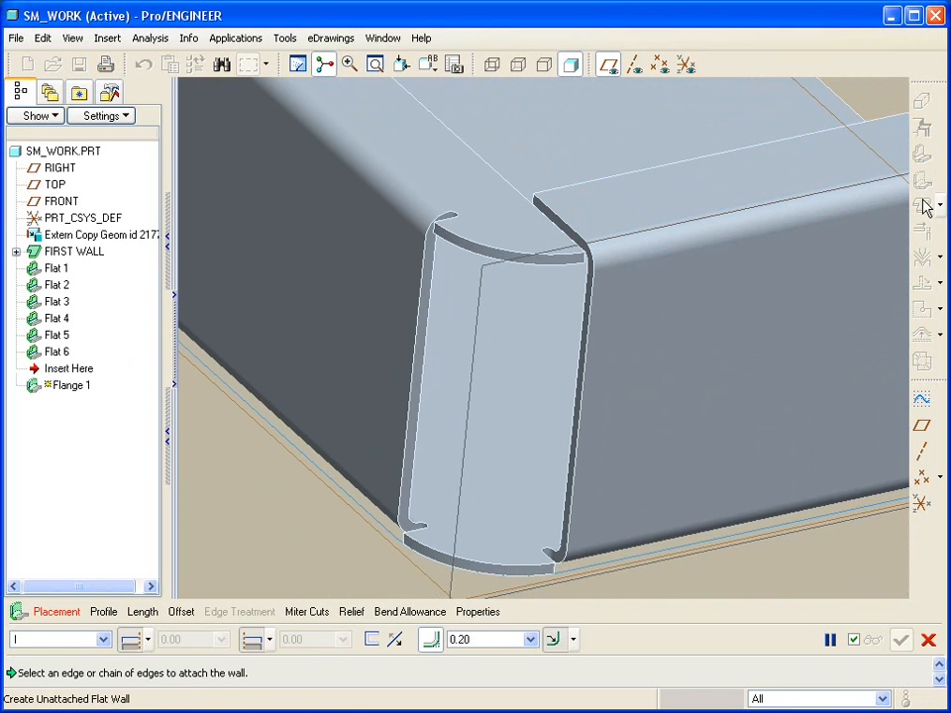
pyautogui.click(584, 410)
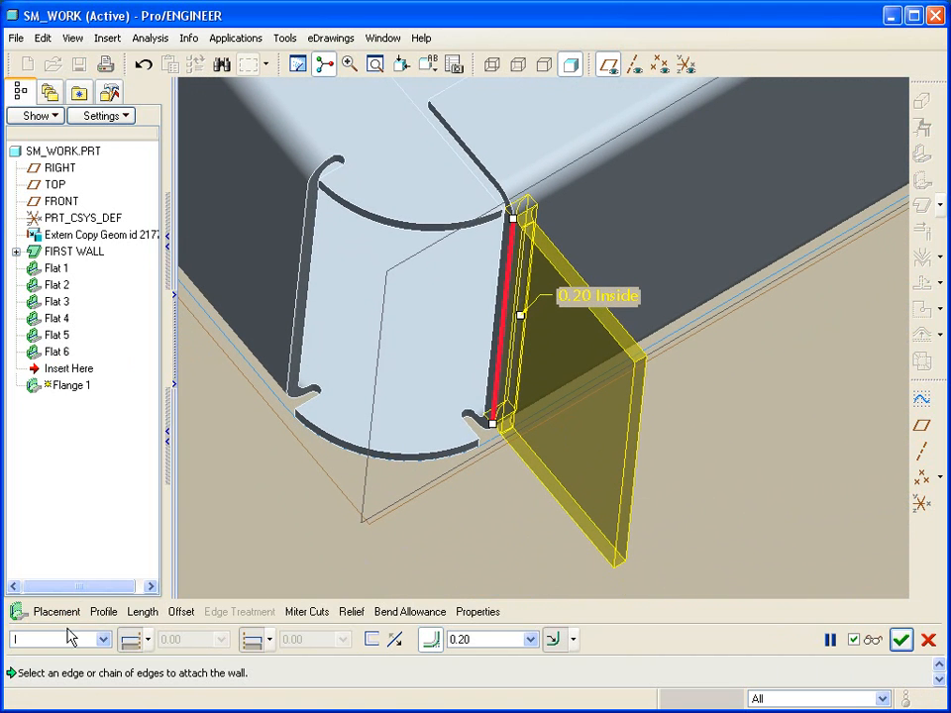
pyautogui.click(59, 638)
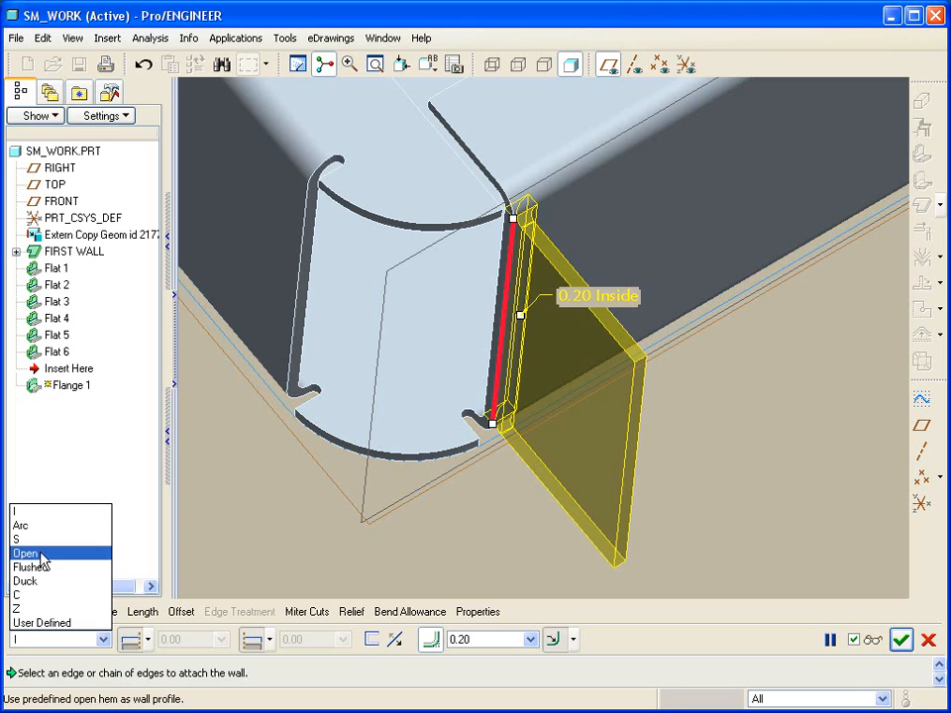
pyautogui.click(20, 606)
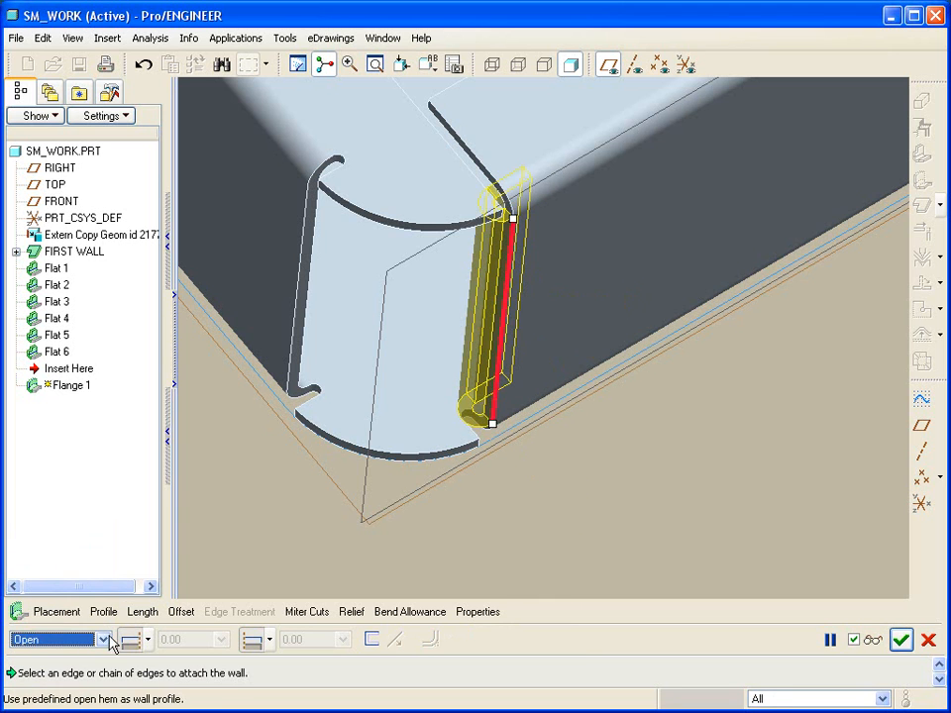
pyautogui.click(99, 638)
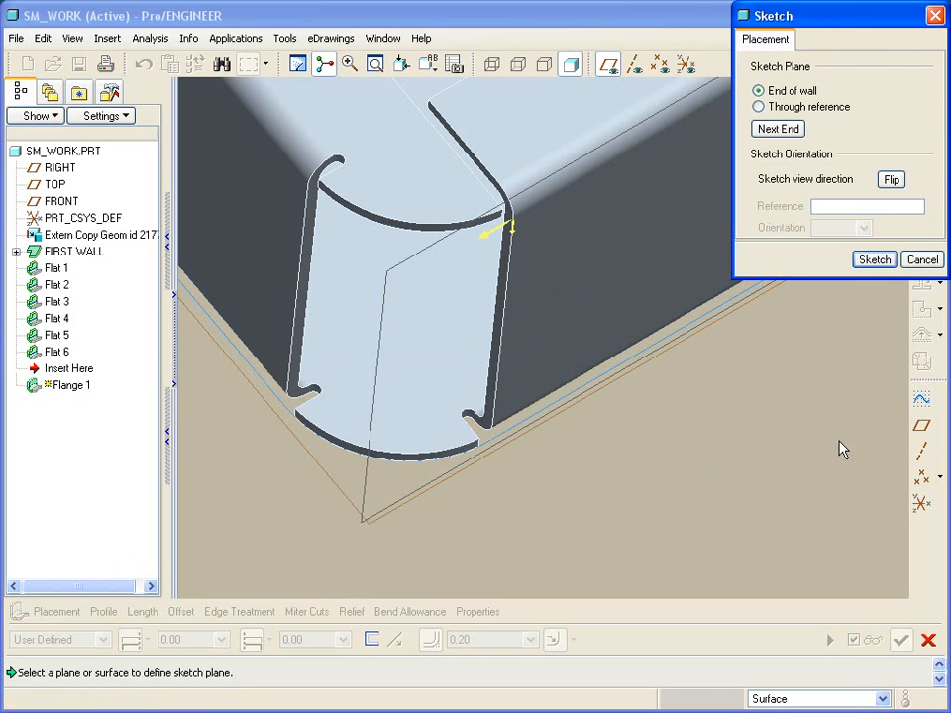
pyautogui.click(872, 257)
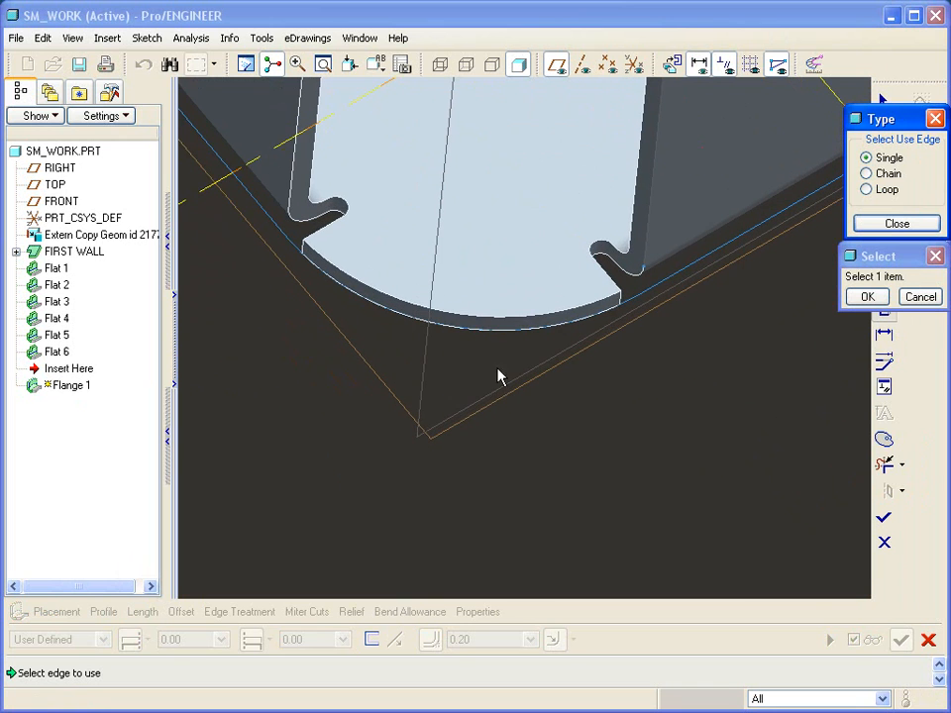
pyautogui.click(482, 327)
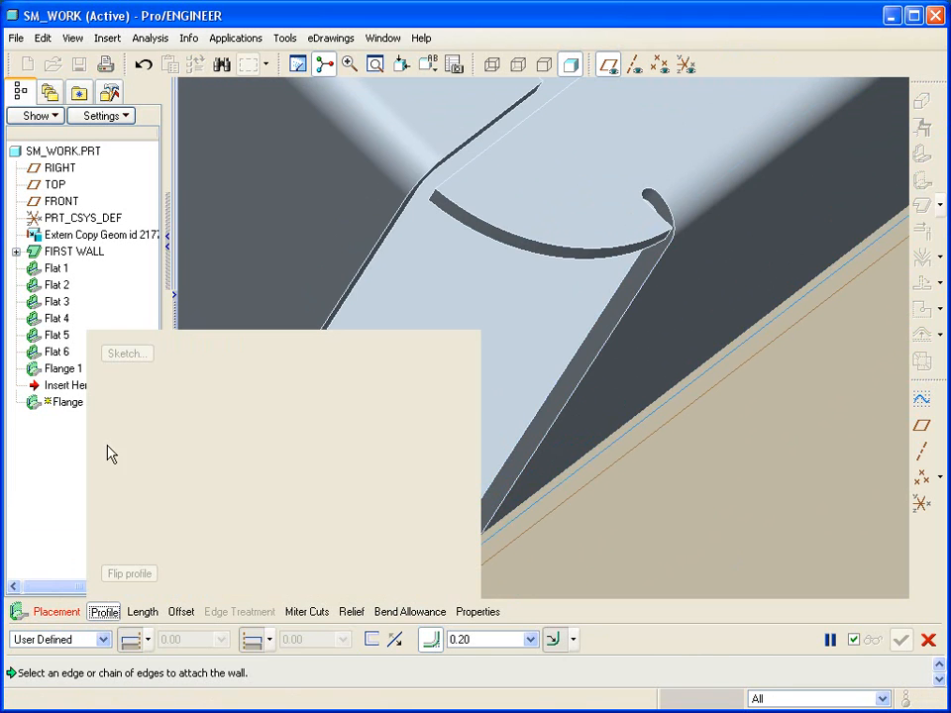
# - Place Flange 2 on the next corner edge and sketch its user-defined profile from a model edge
pyautogui.click(55, 612)
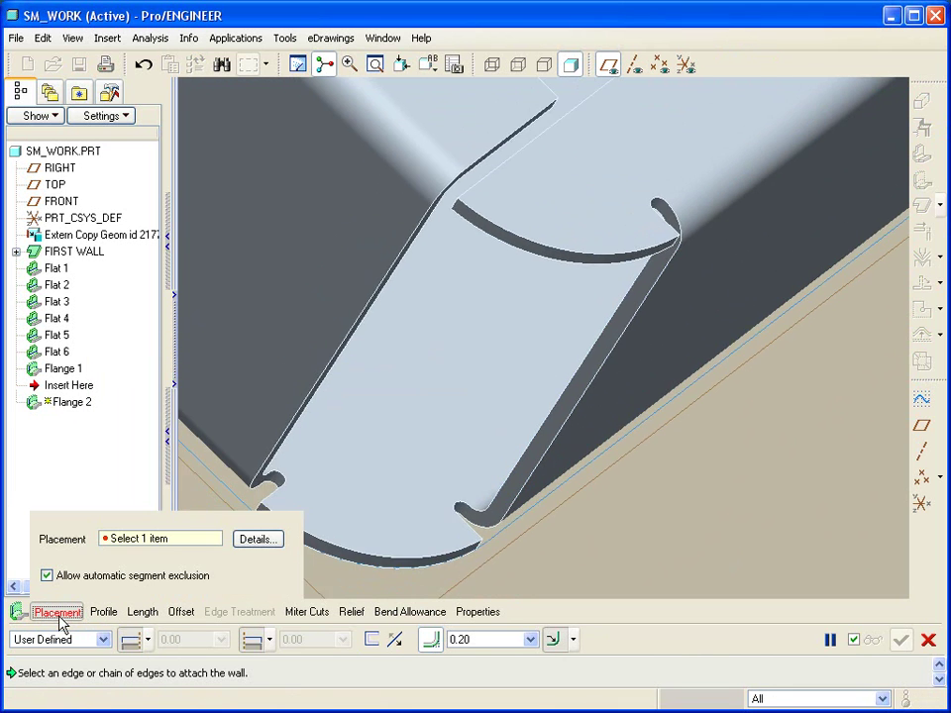
pyautogui.click(481, 341)
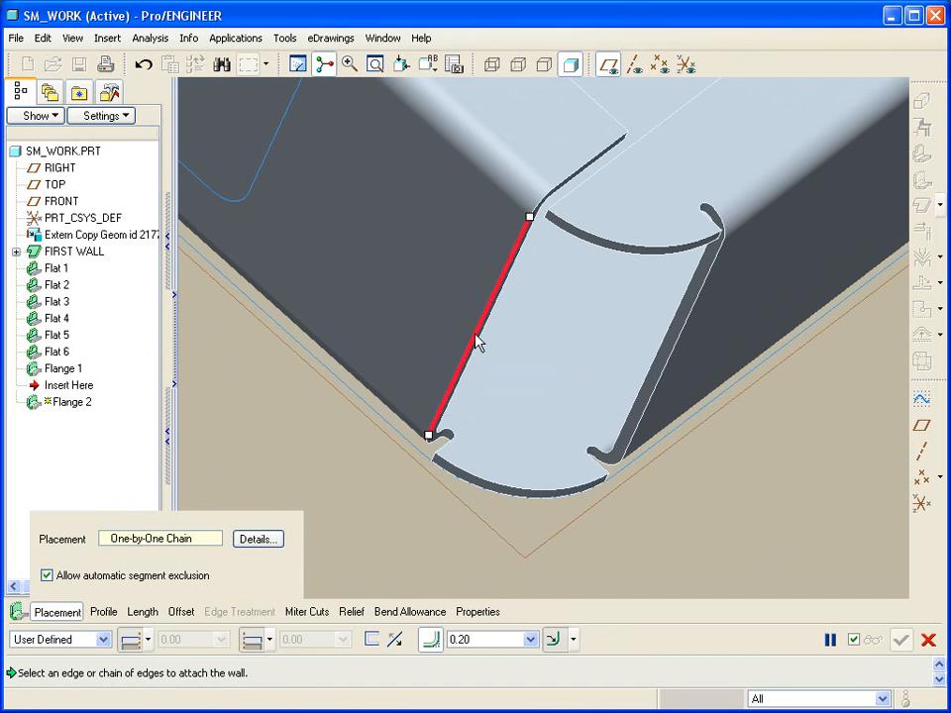
pyautogui.moveTo(178, 566)
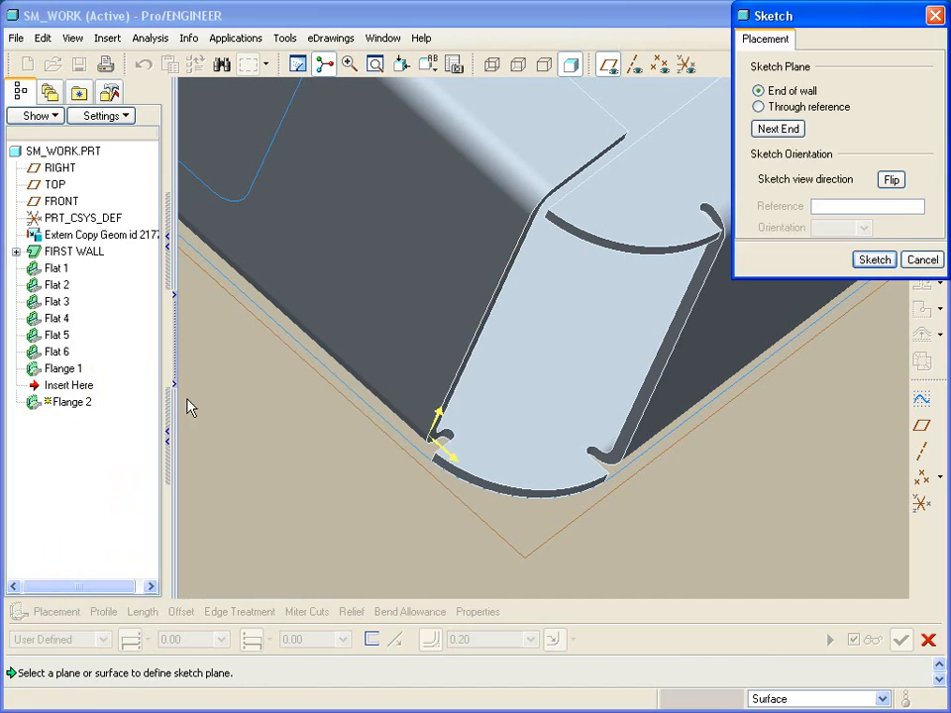
pyautogui.click(873, 257)
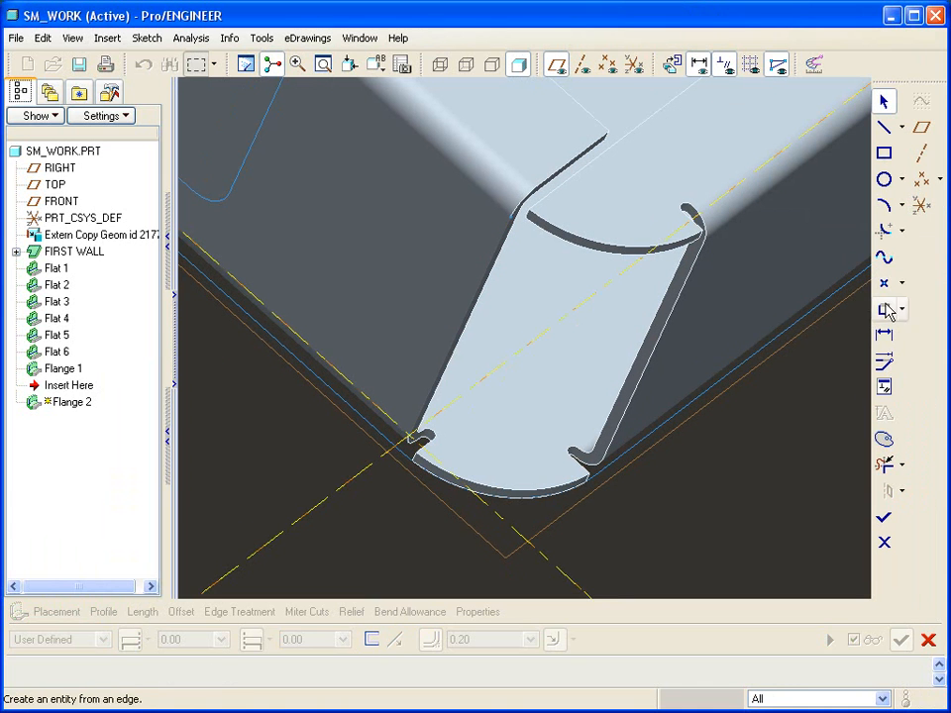
pyautogui.click(885, 309)
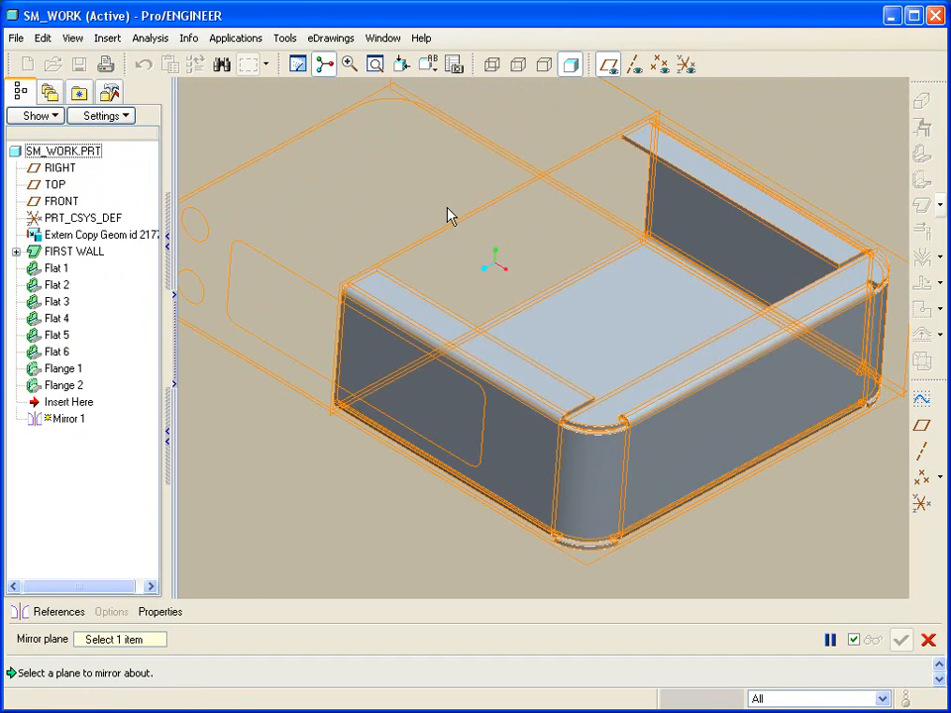
# - Mirror the half enclosure about the datum plane, then hide Mirror 1's reference curves
pyautogui.click(60, 166)
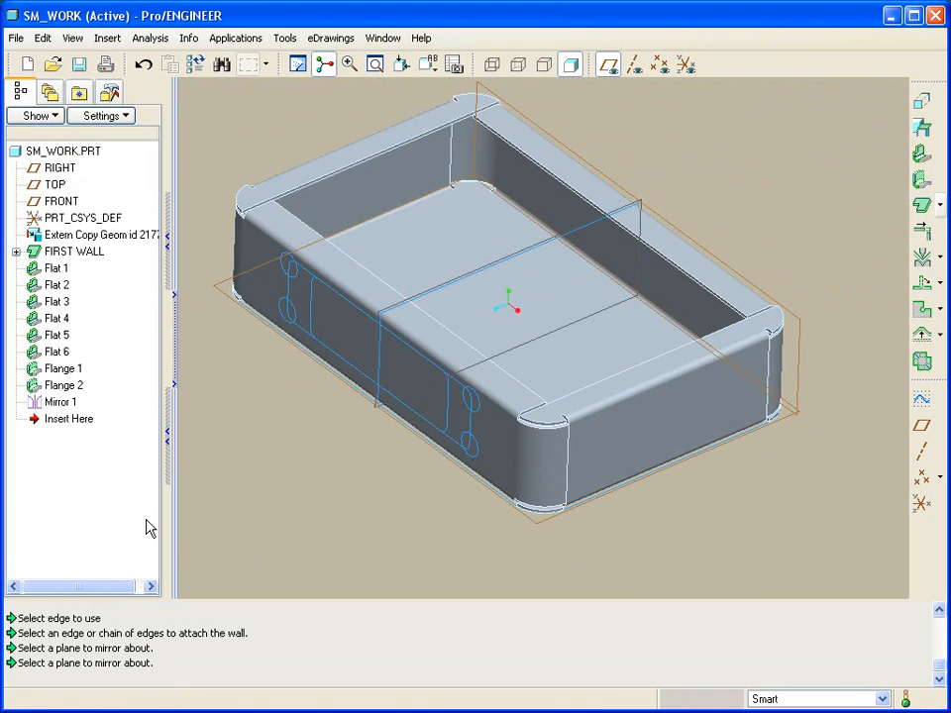
pyautogui.click(60, 401)
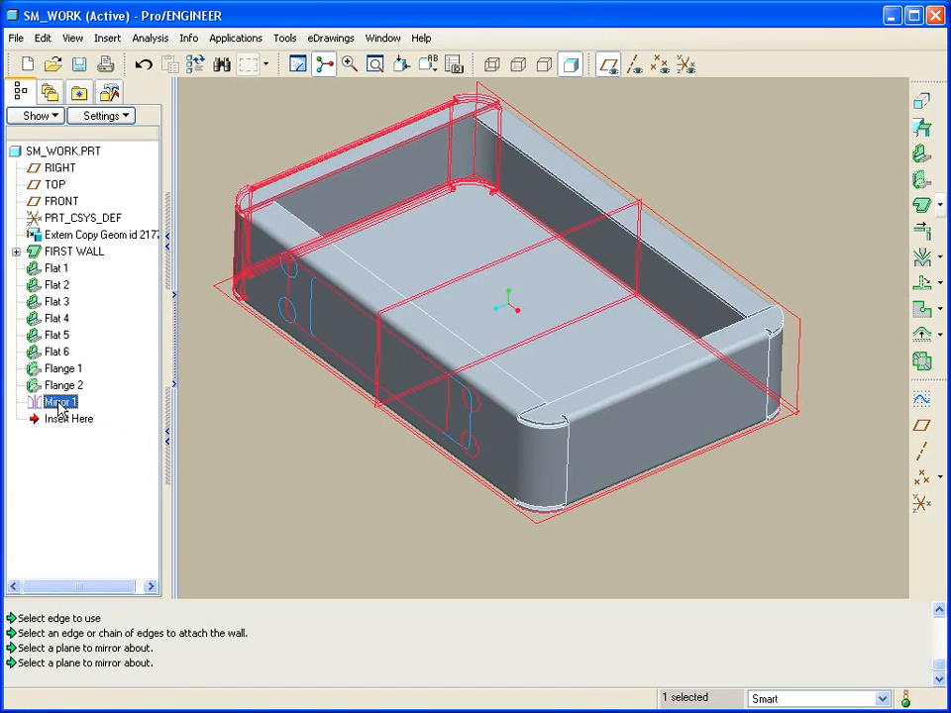
pyautogui.rightClick(60, 400)
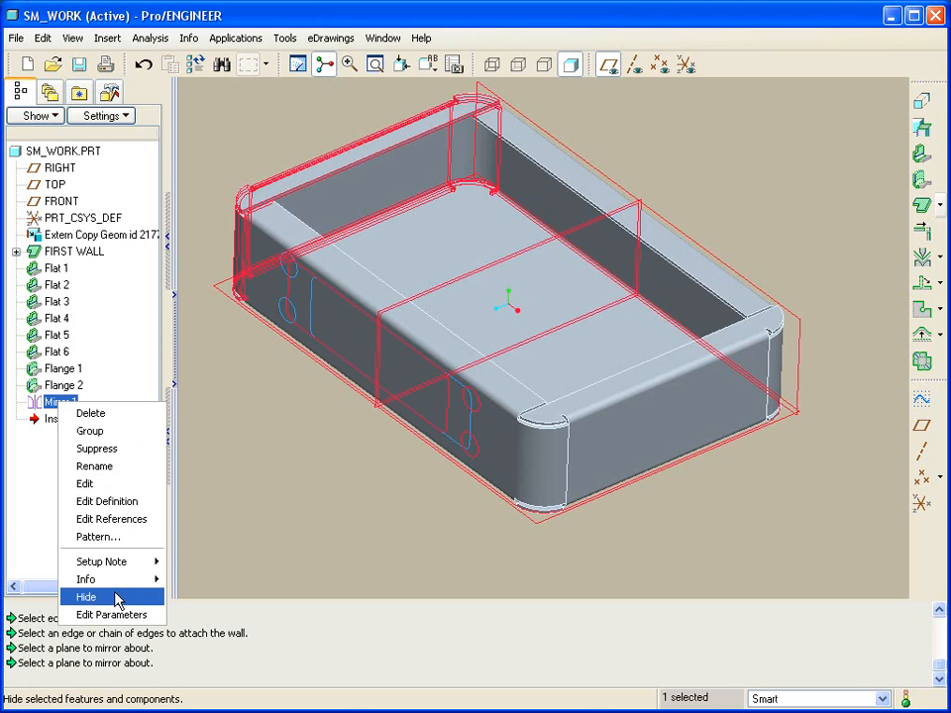
pyautogui.click(83, 596)
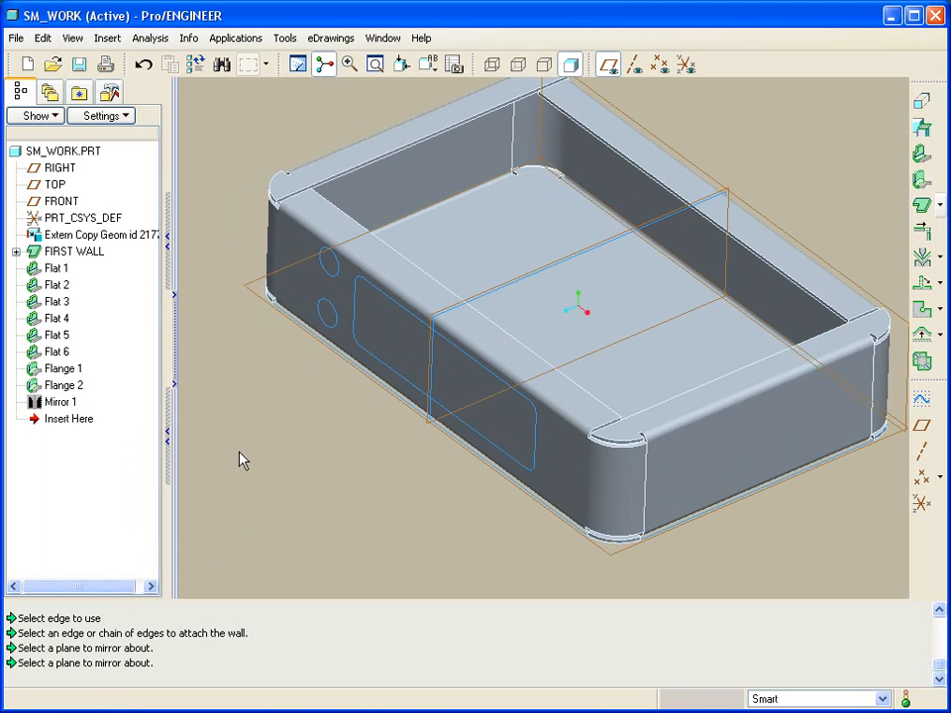
pyautogui.moveTo(38, 122)
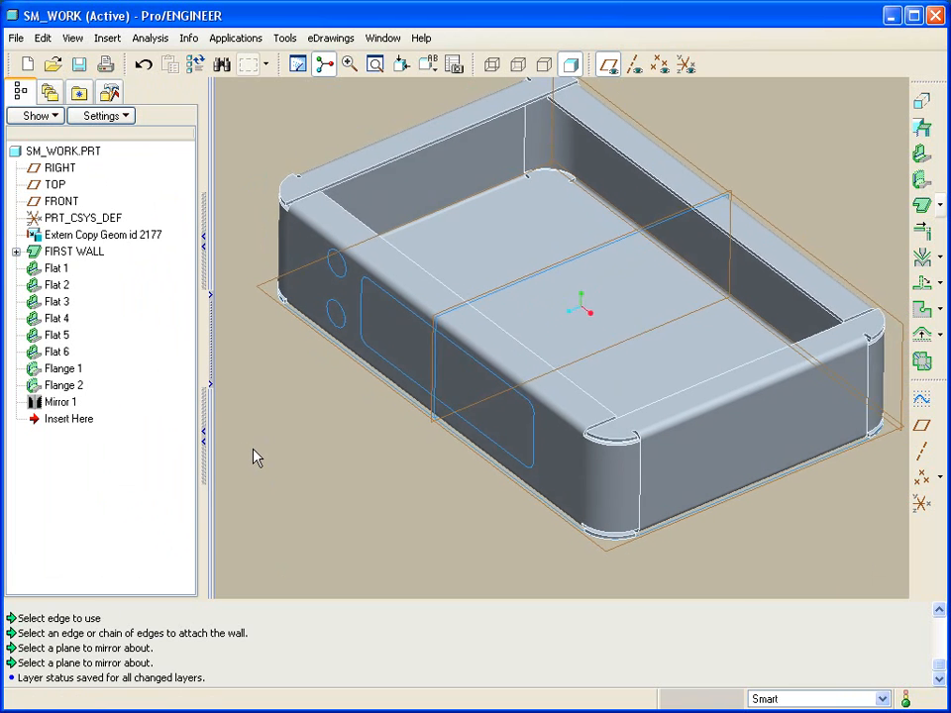
# - Sketch an extruded cut on the front side wall using looped skeleton curves for the holes and window, and set its depth
pyautogui.click(919, 103)
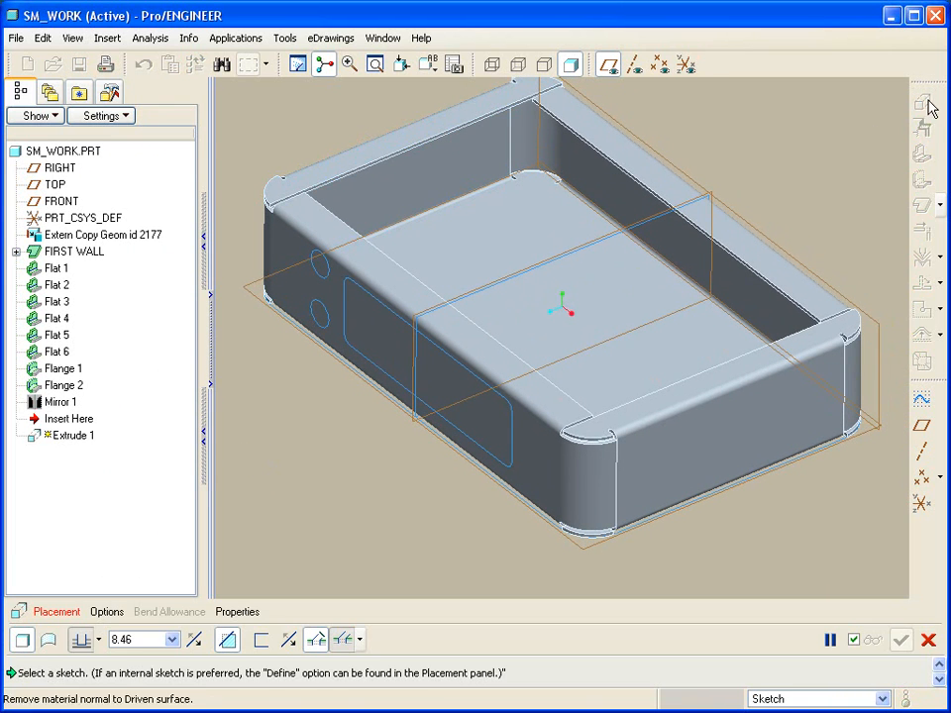
pyautogui.click(47, 612)
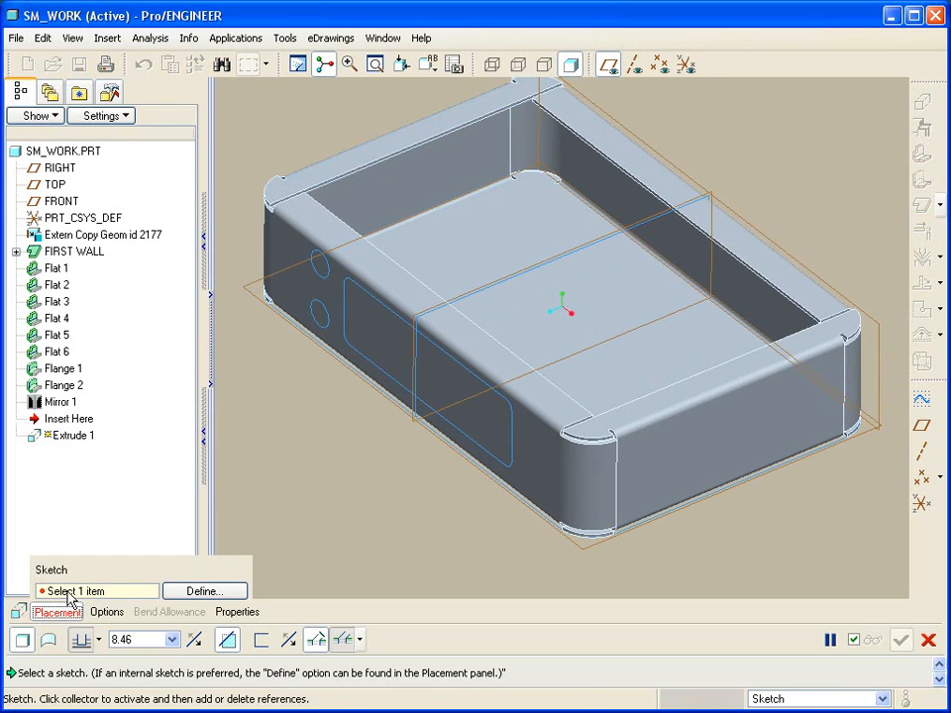
pyautogui.click(204, 590)
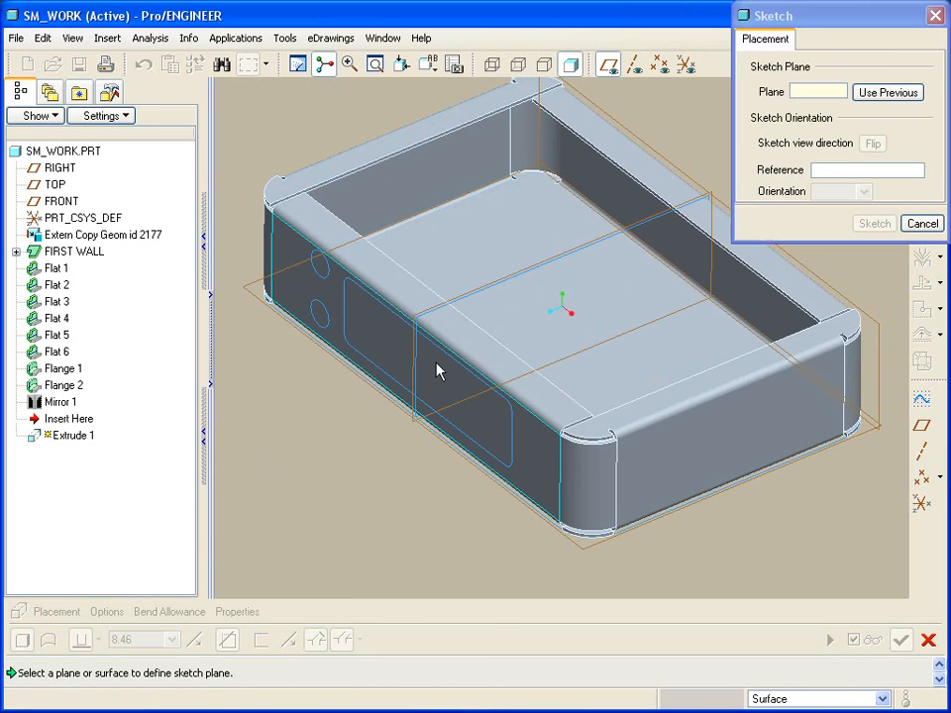
pyautogui.click(440, 370)
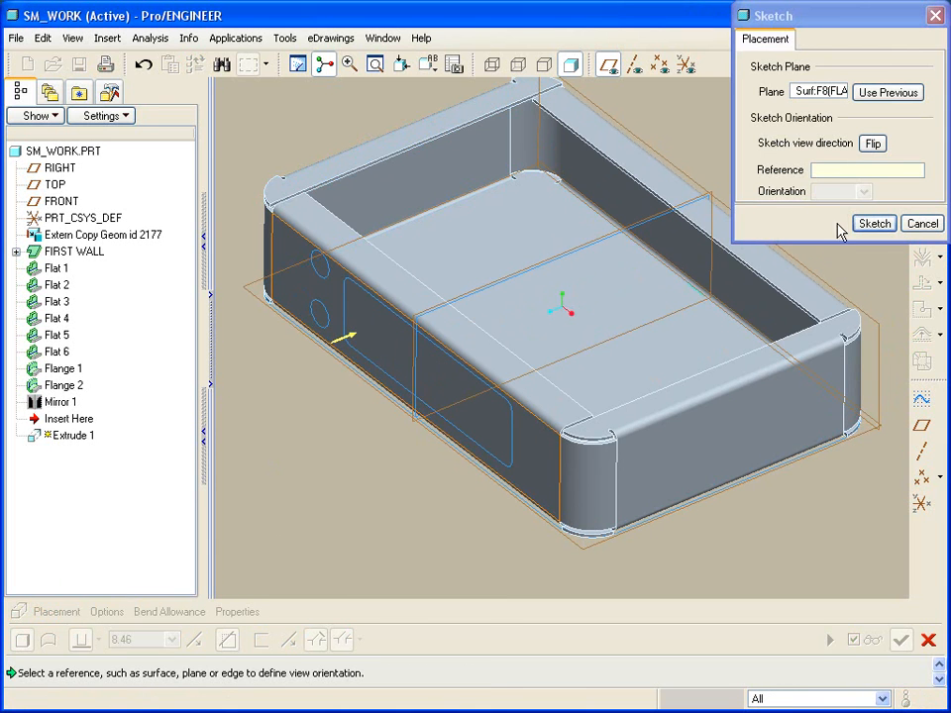
pyautogui.click(874, 222)
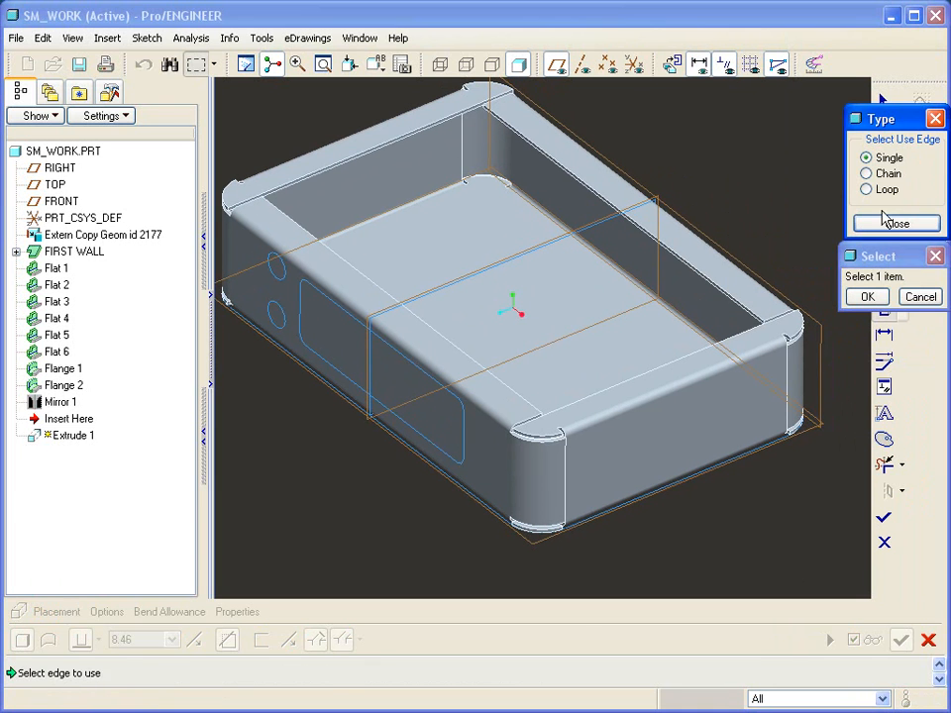
pyautogui.click(866, 190)
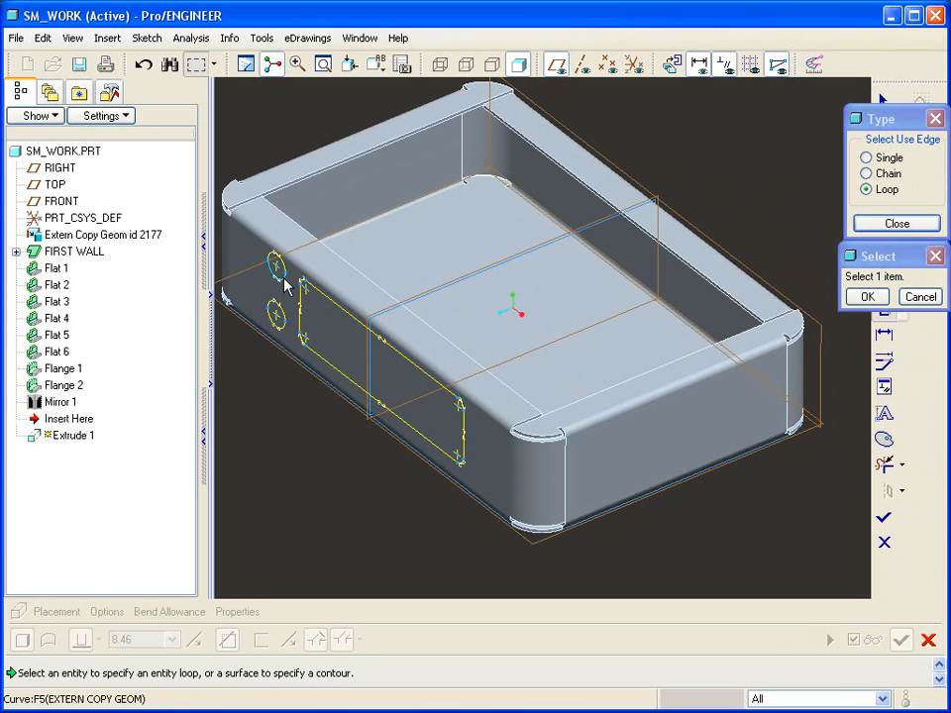
pyautogui.click(868, 297)
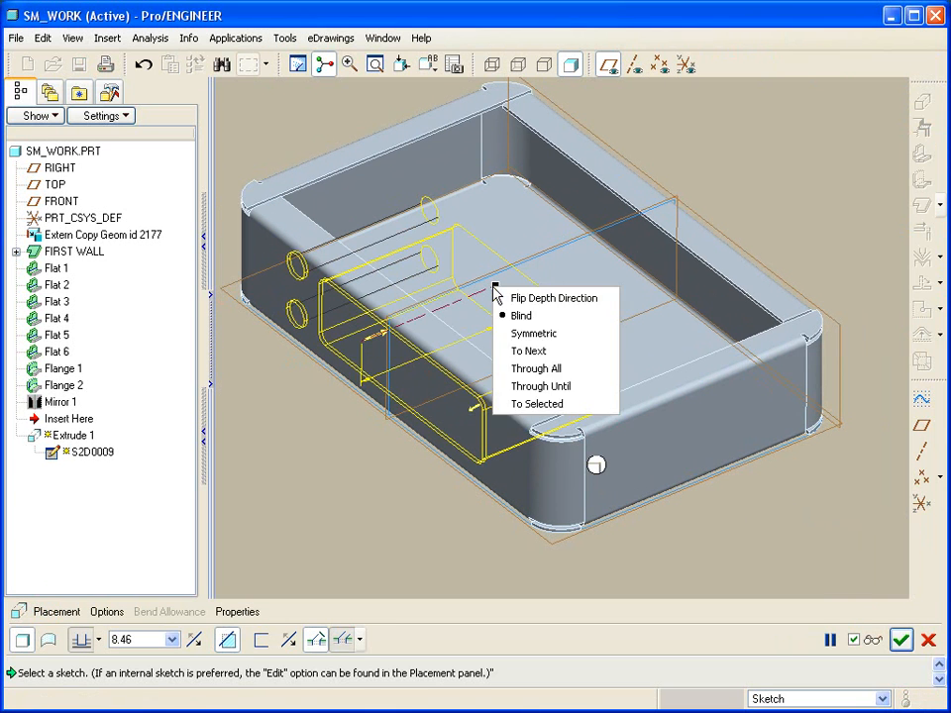
pyautogui.click(521, 315)
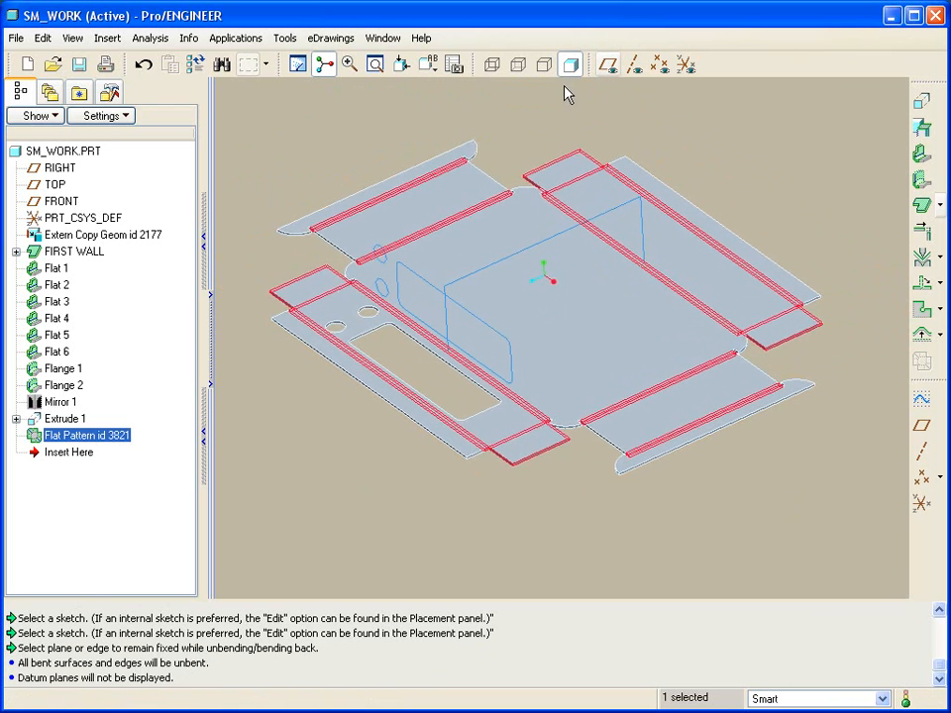
# - Roll the model back above the flat pattern via Insert Here in the model tree
pyautogui.rightClick(89, 234)
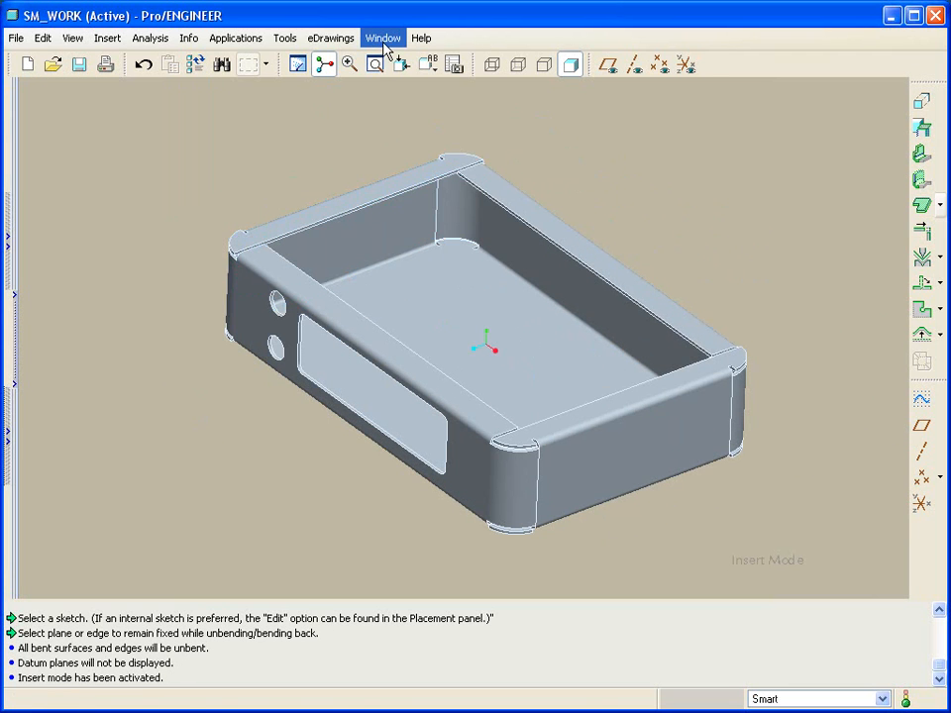
pyautogui.click(384, 38)
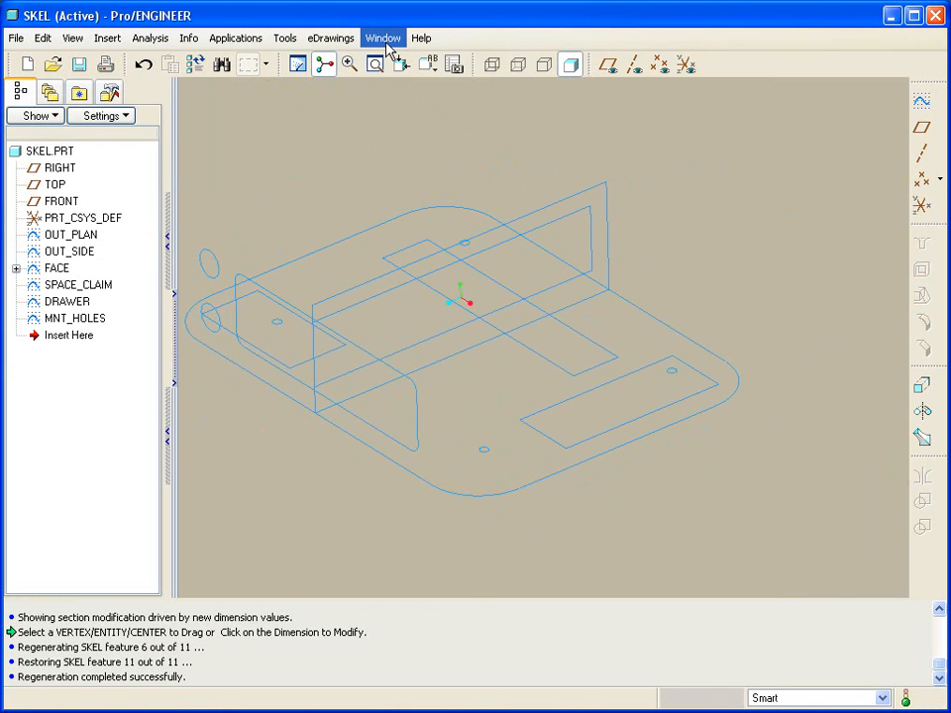
pyautogui.click(384, 38)
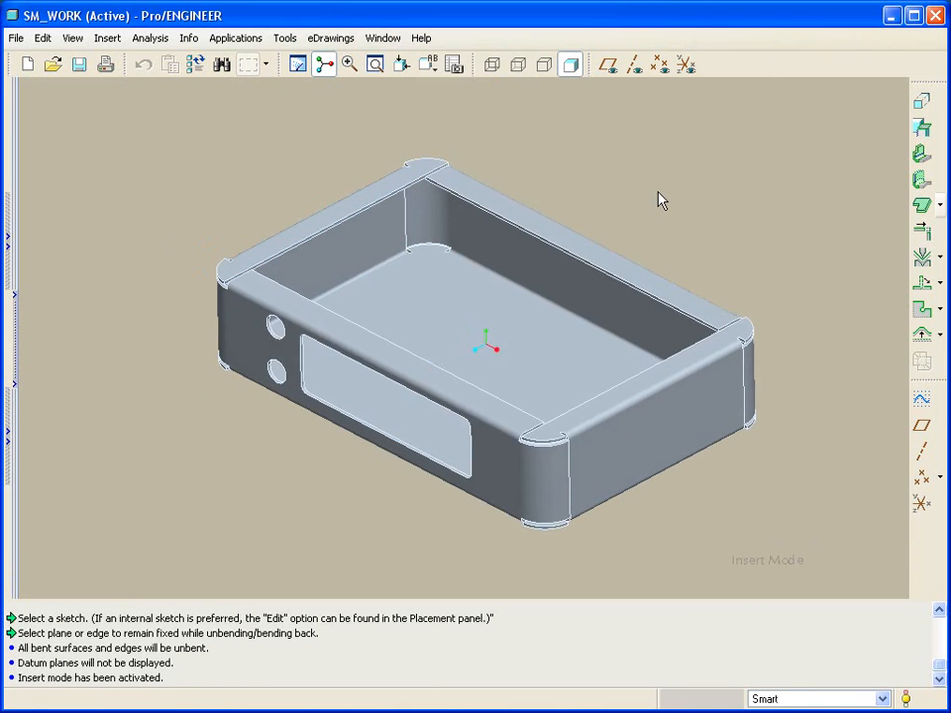